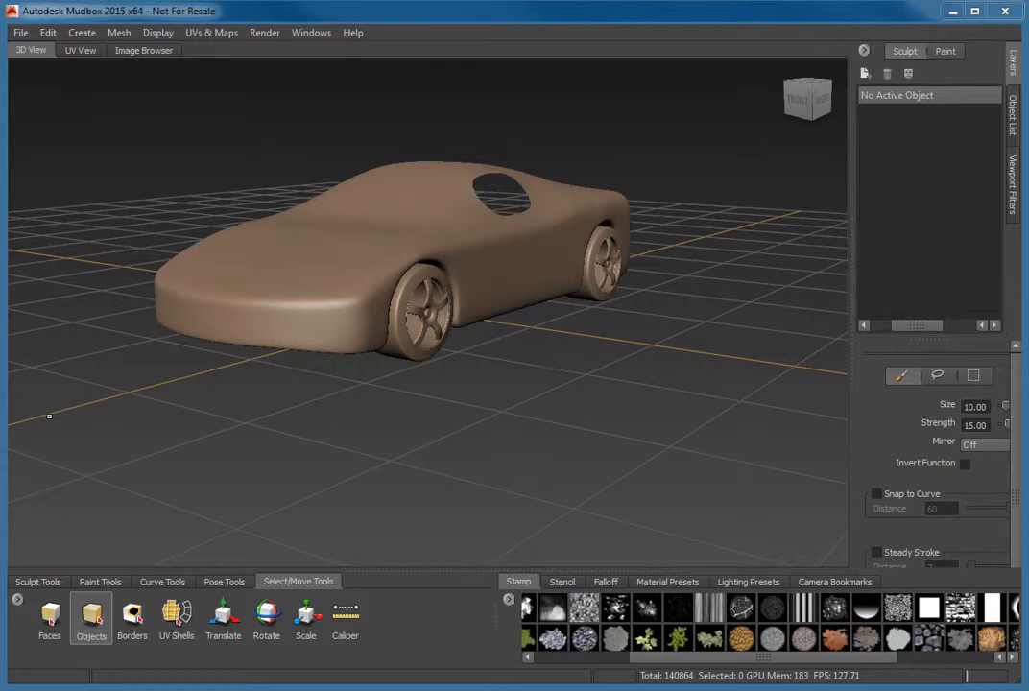
- Turn on face selection and select a patch of faces on the car body's side
click(298, 581)
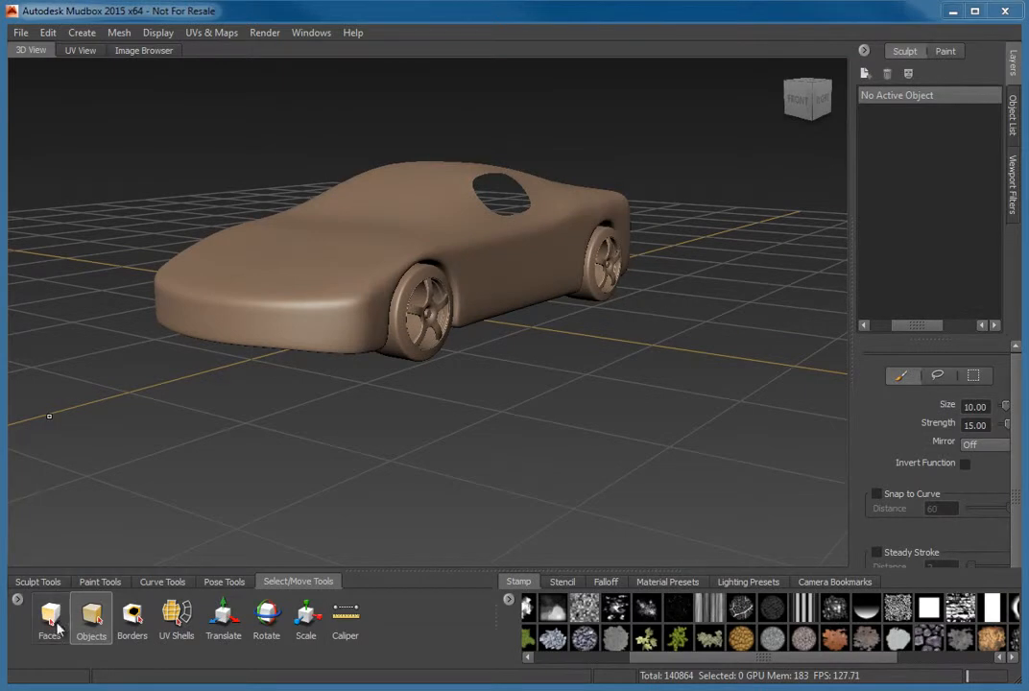
click(49, 618)
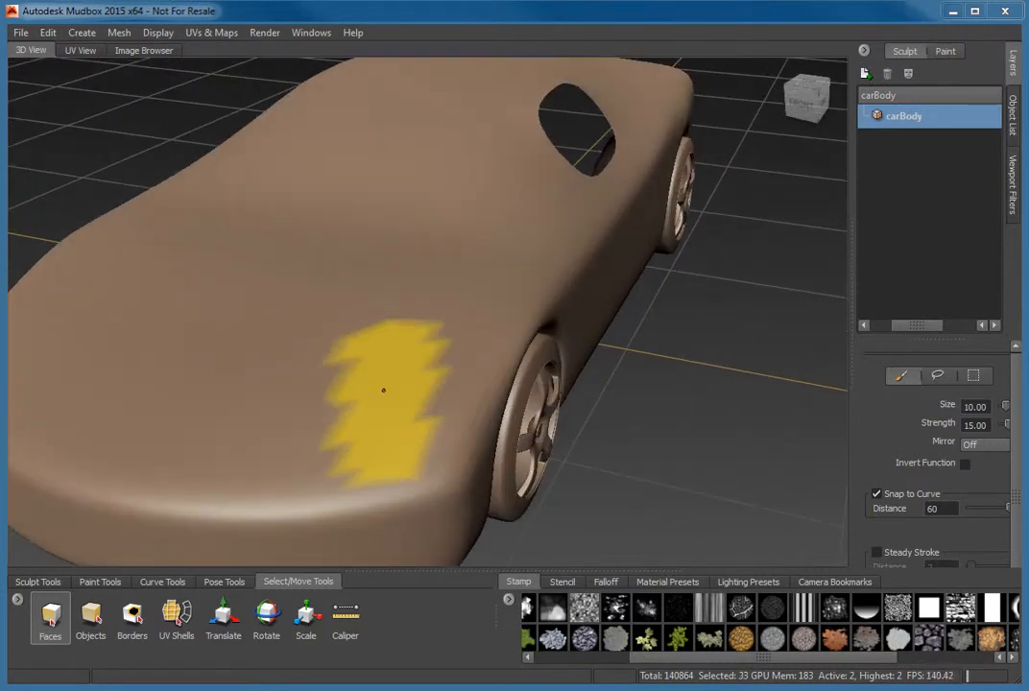
drag(383, 390, 296, 287)
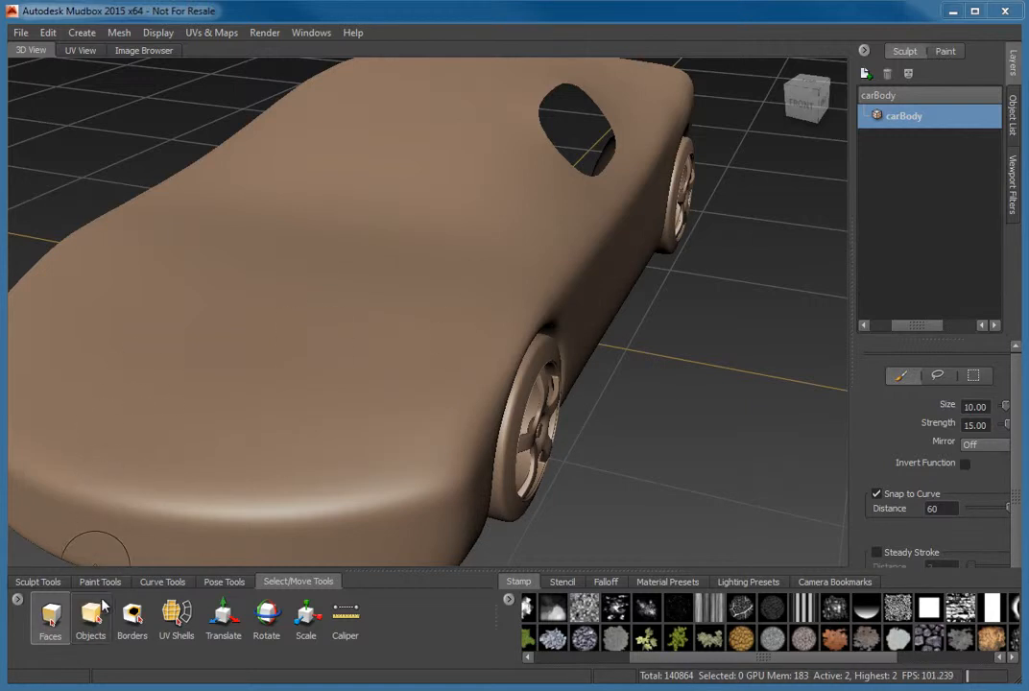
- In Objects mode, select the car body and wheels, then clear the selection
click(91, 615)
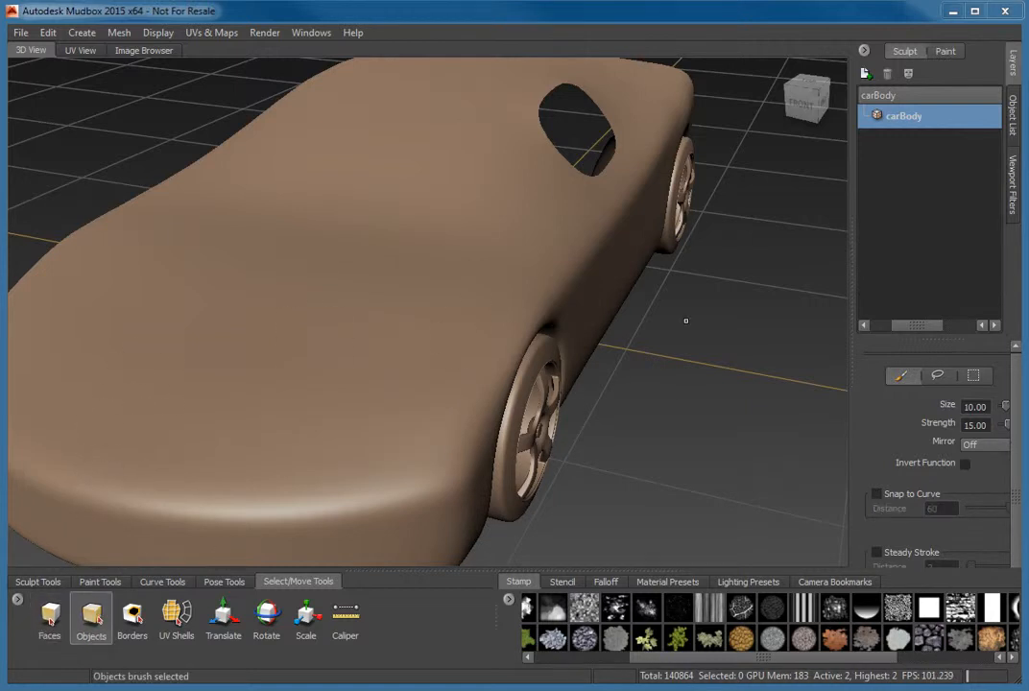
mouse_move(472, 237)
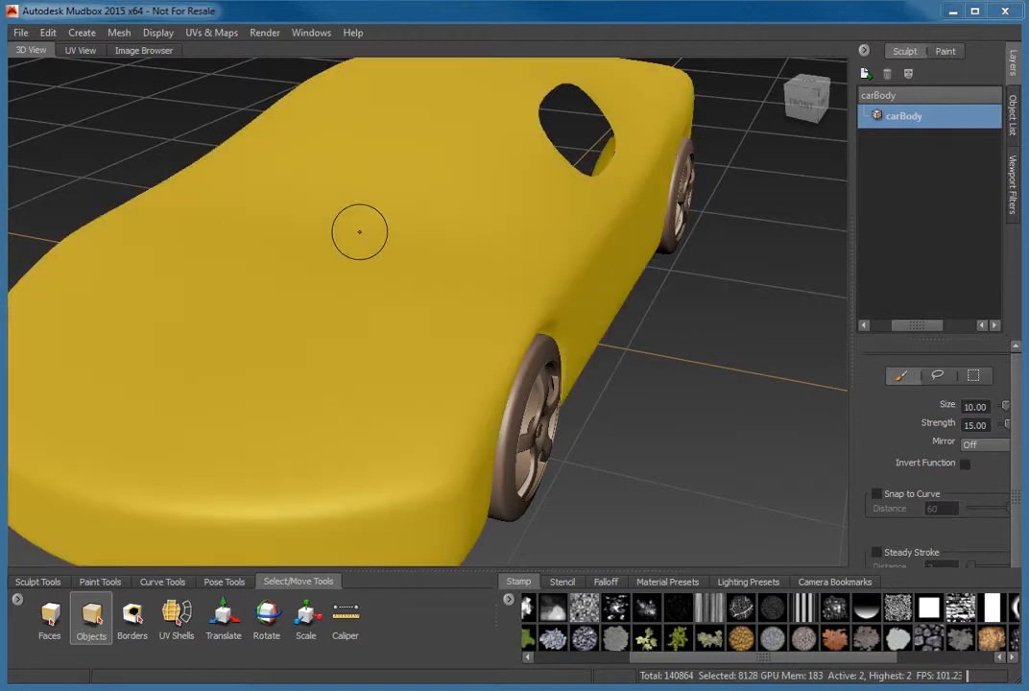
mouse_move(533, 407)
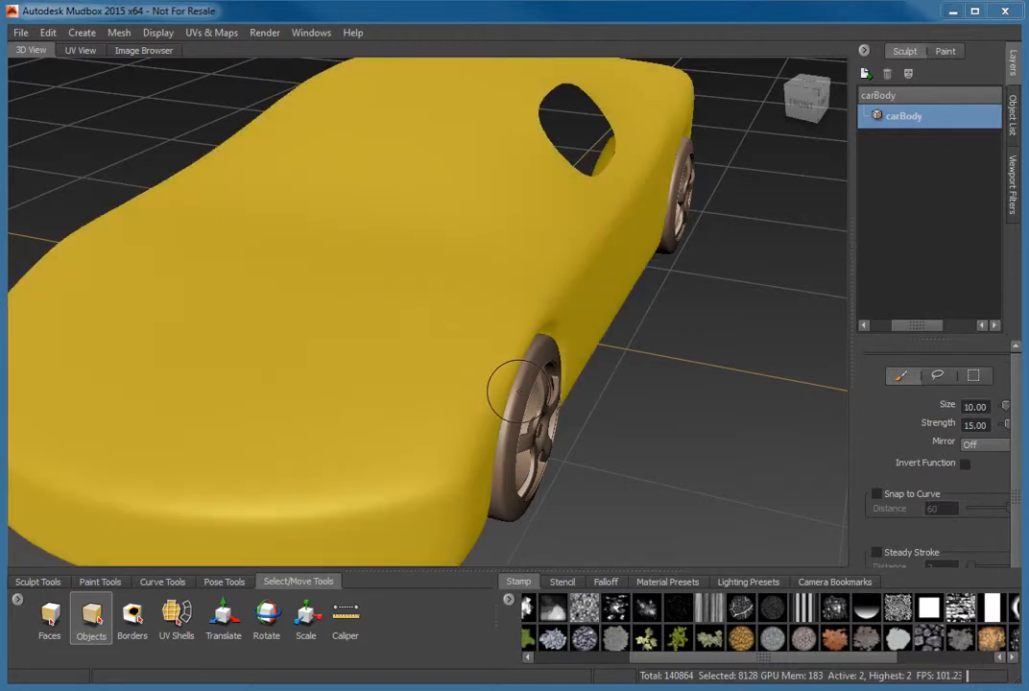
click(902, 115)
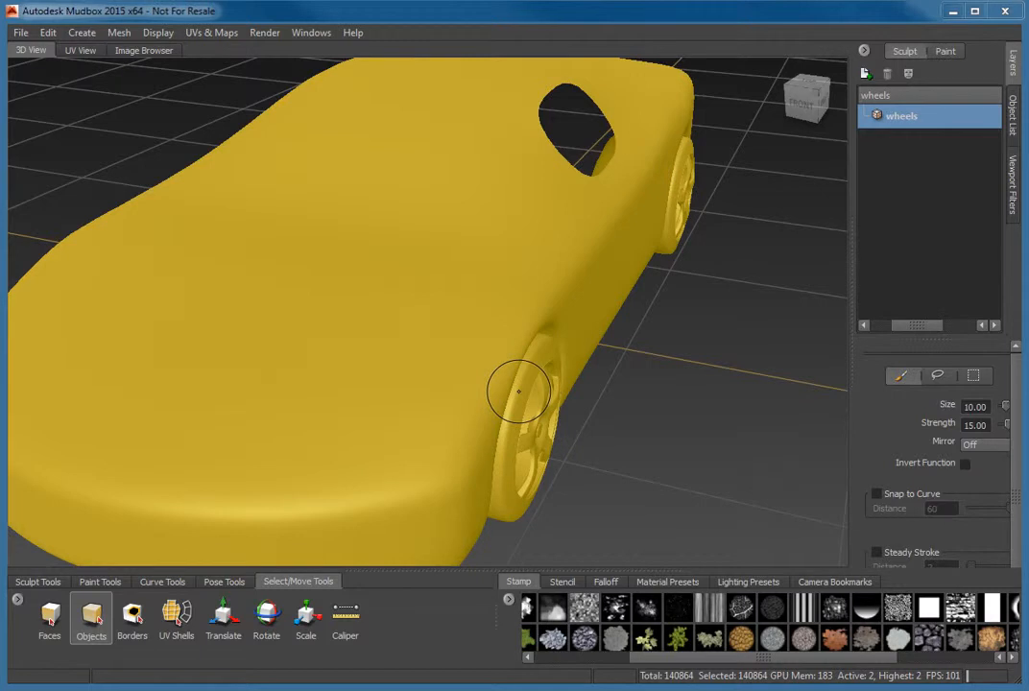
click(911, 115)
text(carBody)
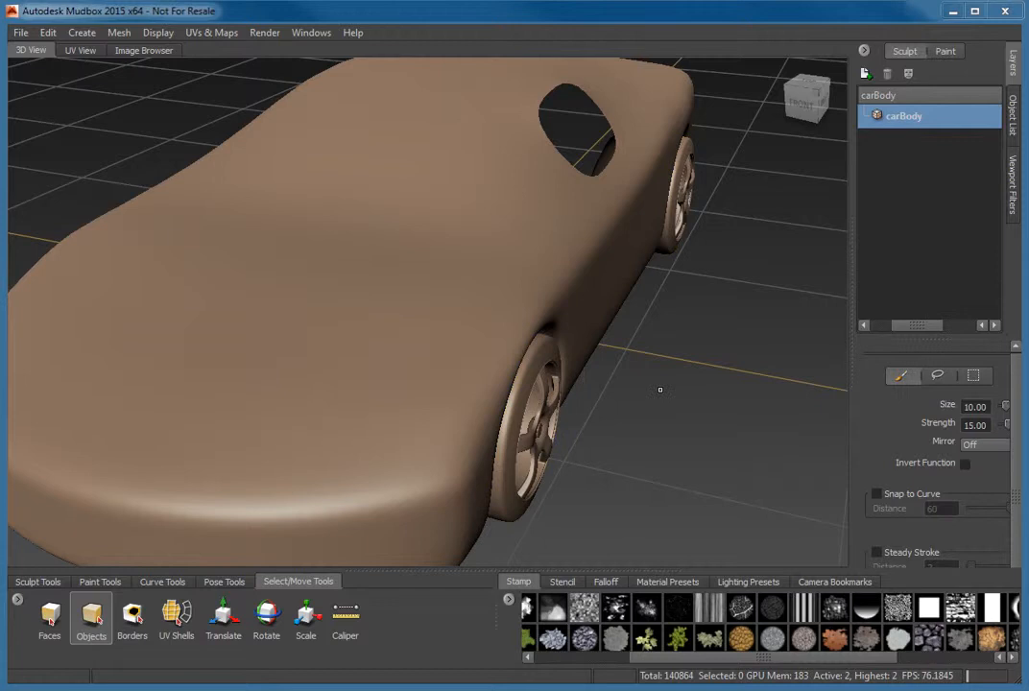
mouse_move(192, 581)
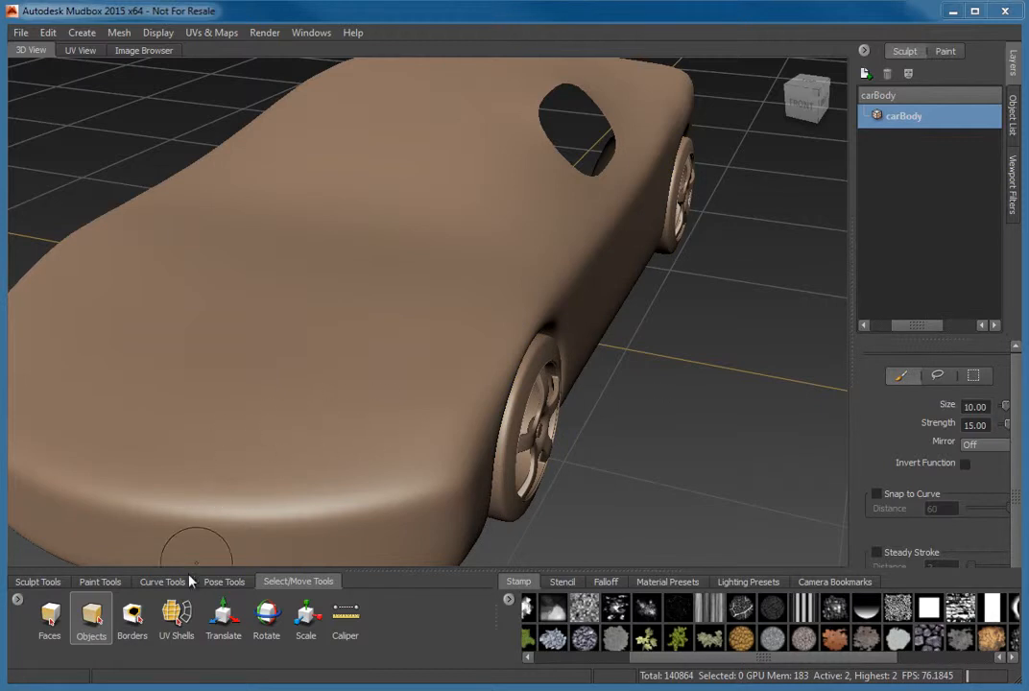
- Select the window opening's border edge, then orbit the view toward the rear wheel
click(132, 617)
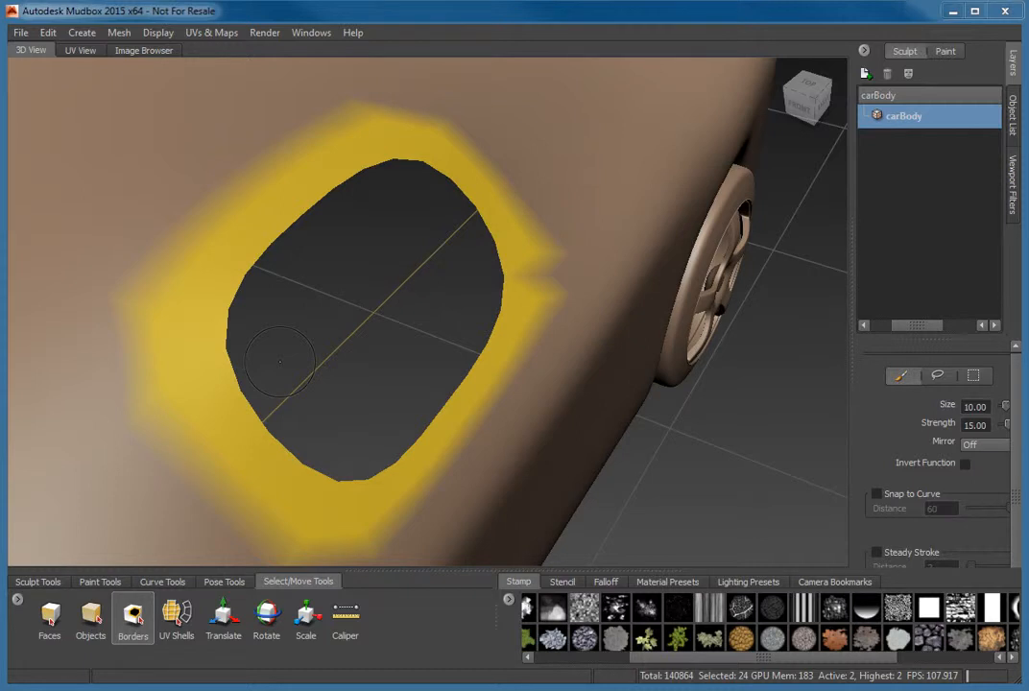
mouse_move(717, 441)
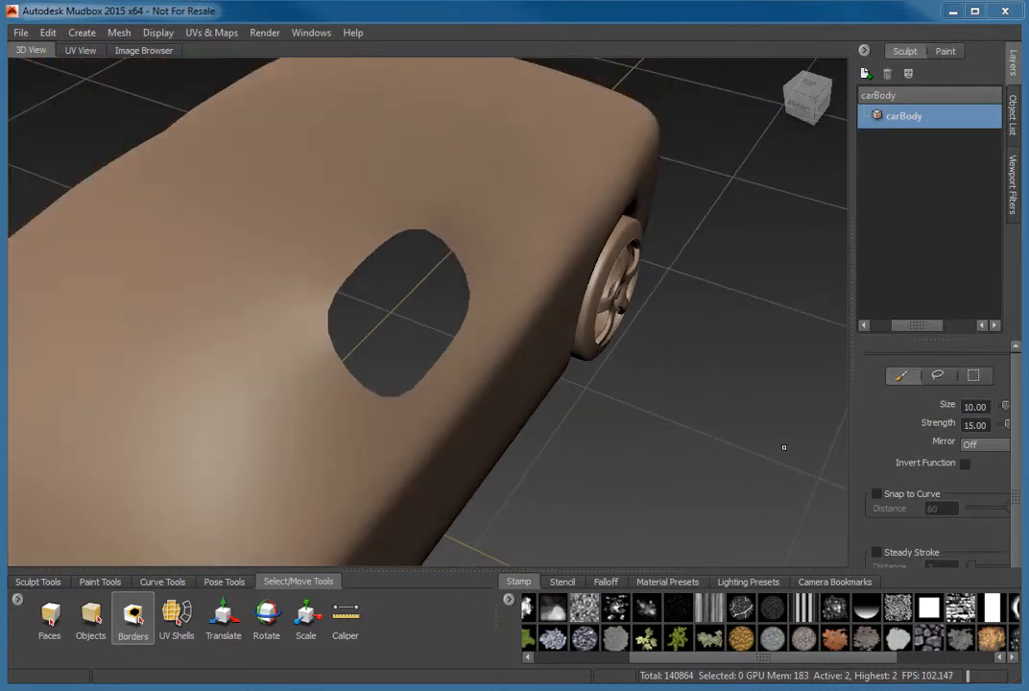
drag(783, 446, 624, 437)
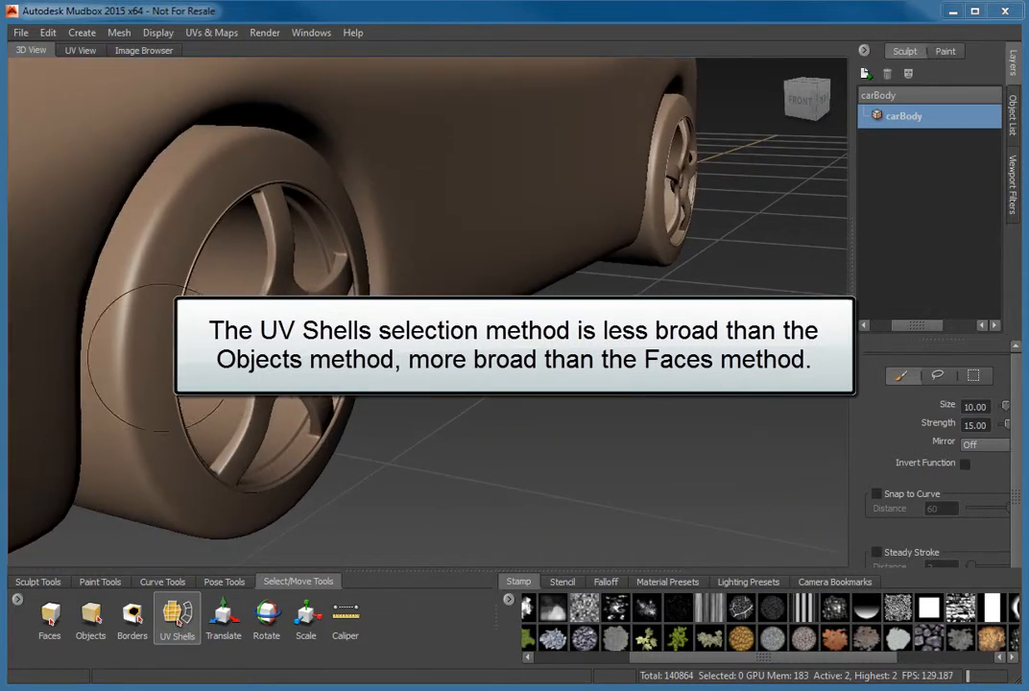
- Pick a UV shell on the wheels and display their UV layout in UV View
click(268, 259)
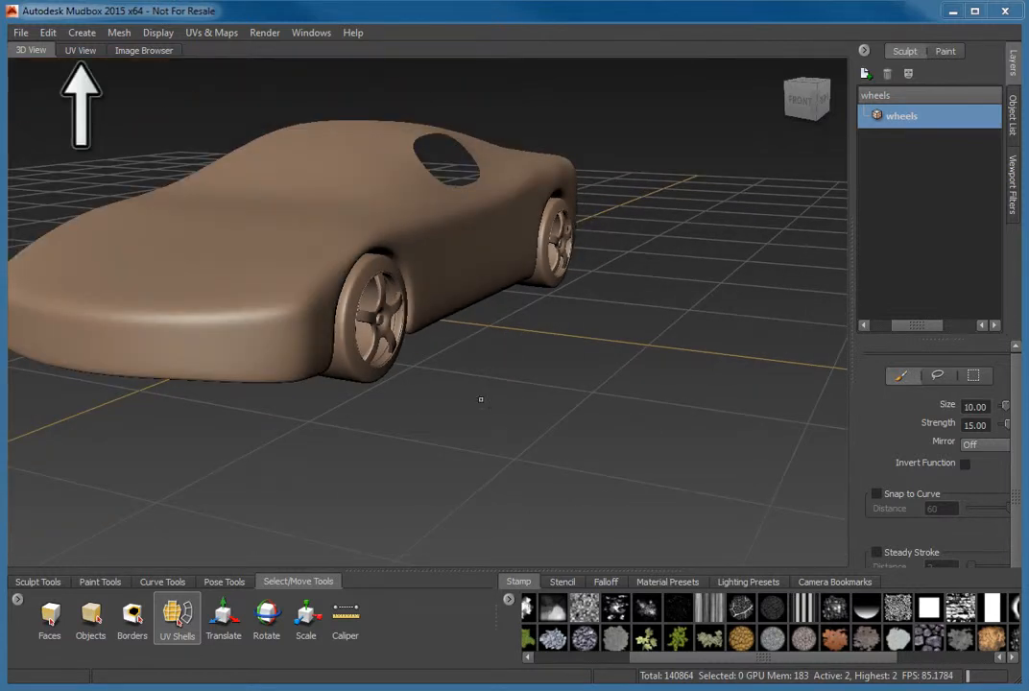
click(77, 54)
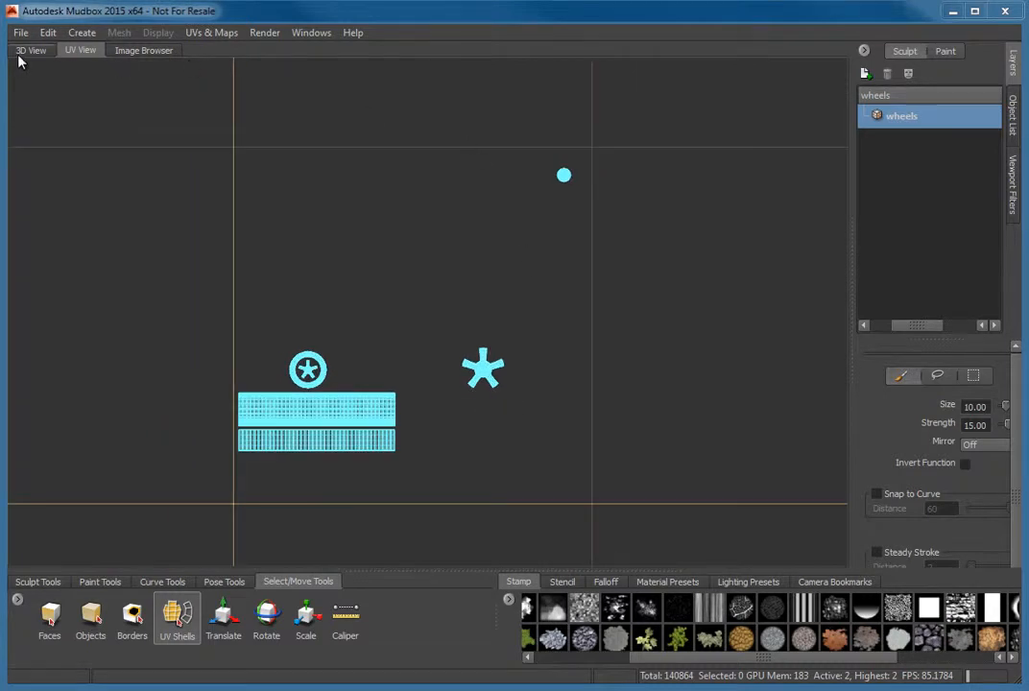
- In 3D View, translate the car body off-centre and return its Y offset to 0
click(27, 52)
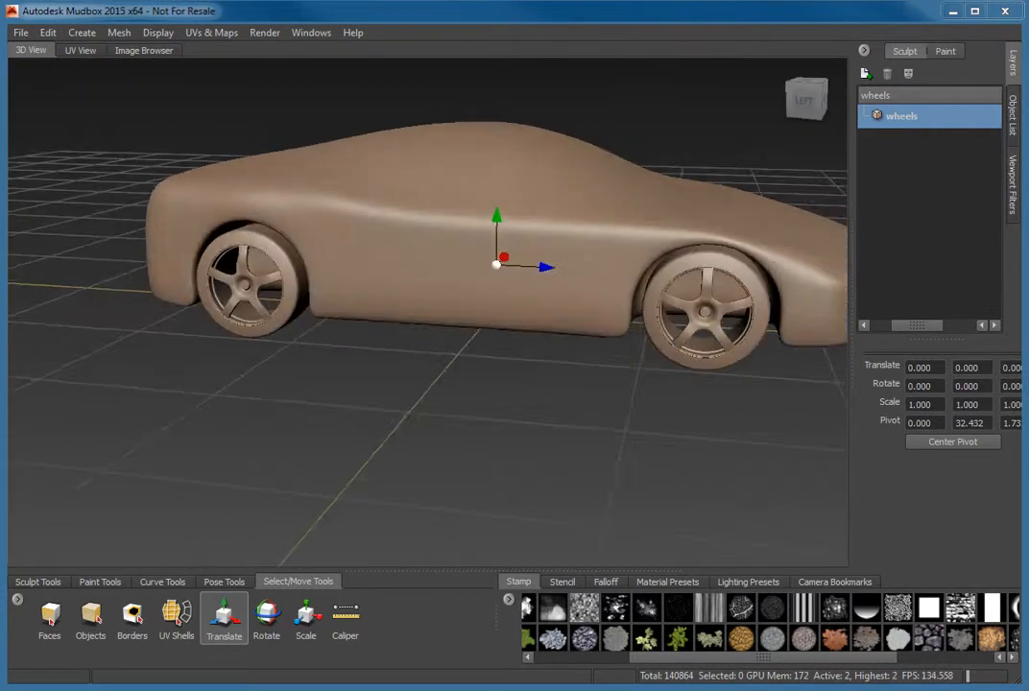
drag(480, 288, 365, 336)
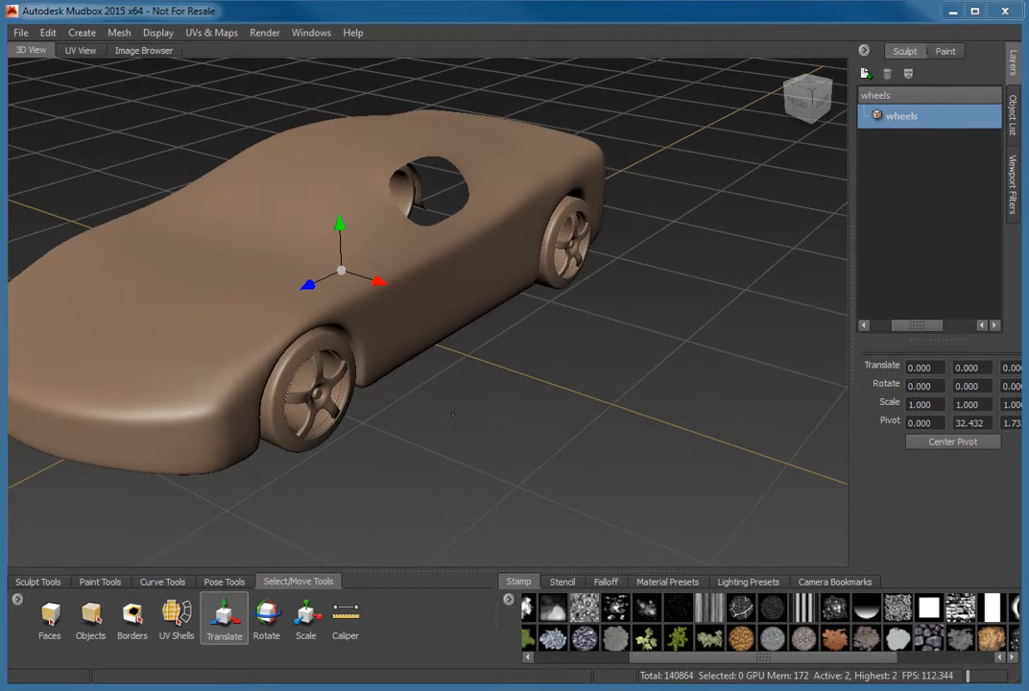
mouse_move(190, 549)
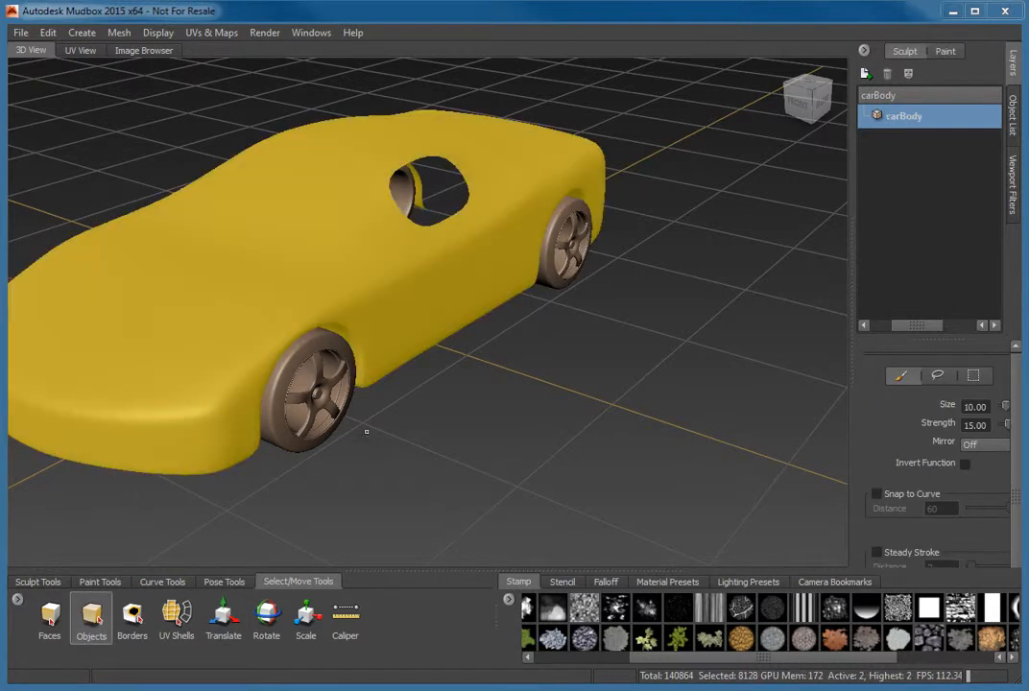
mouse_move(391, 323)
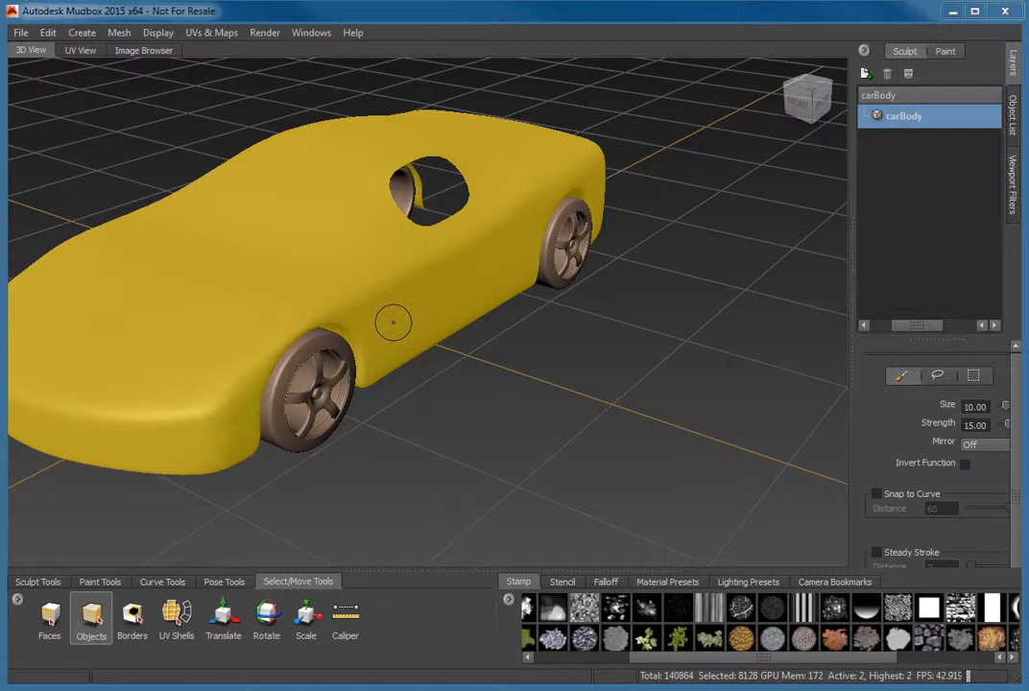
click(223, 620)
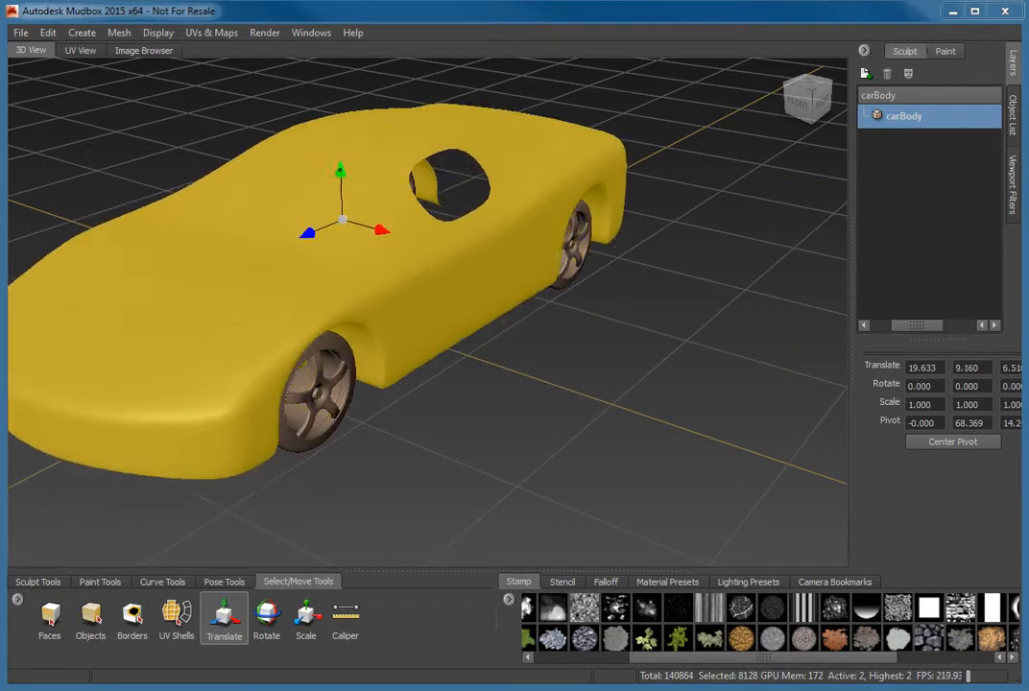
key(Ctrl+z)
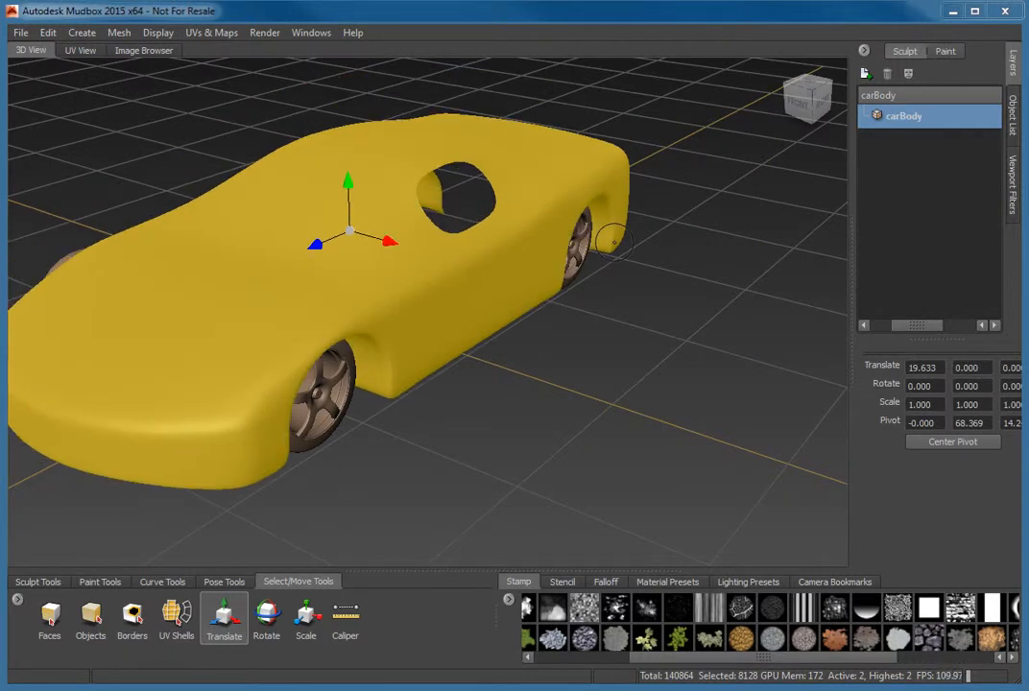
- Tilt the car body with rotation handles, then rotate it back to zero
click(49, 616)
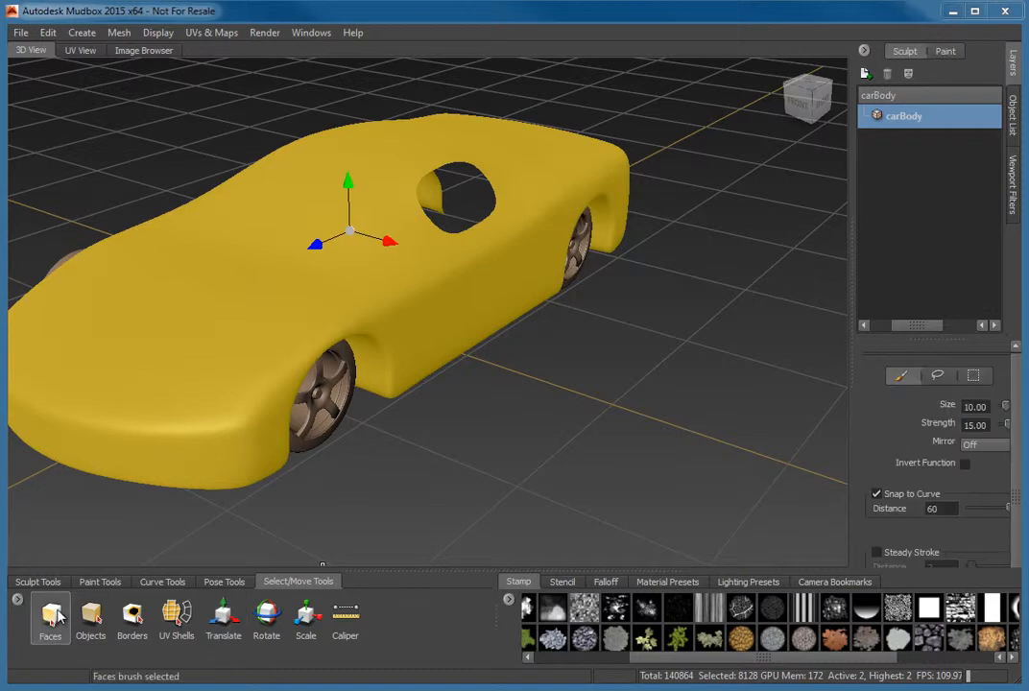
click(90, 615)
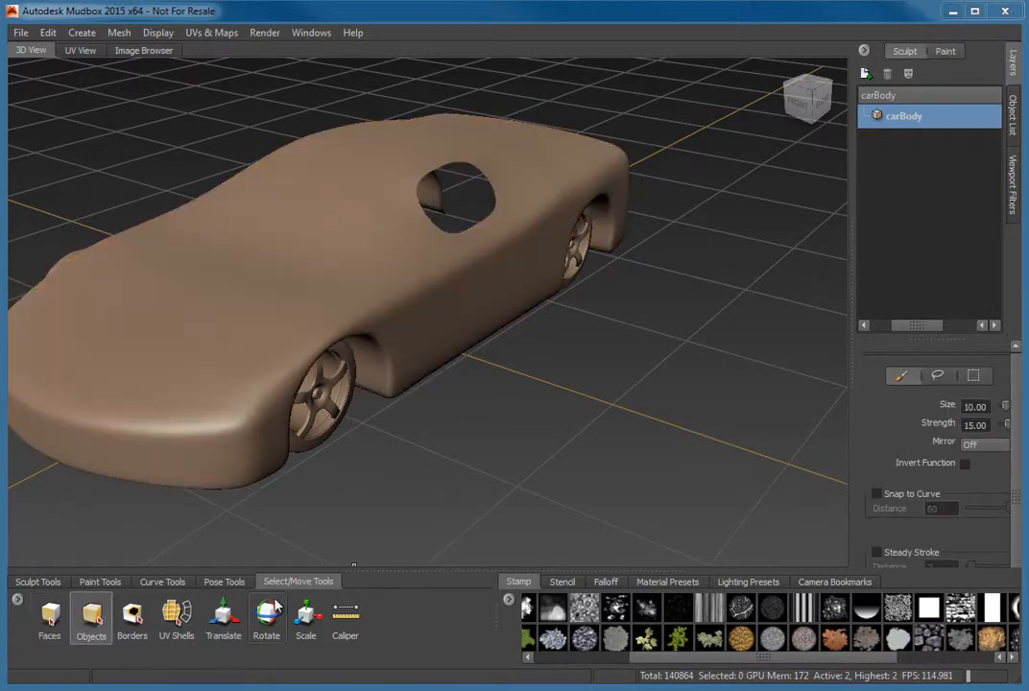
click(266, 615)
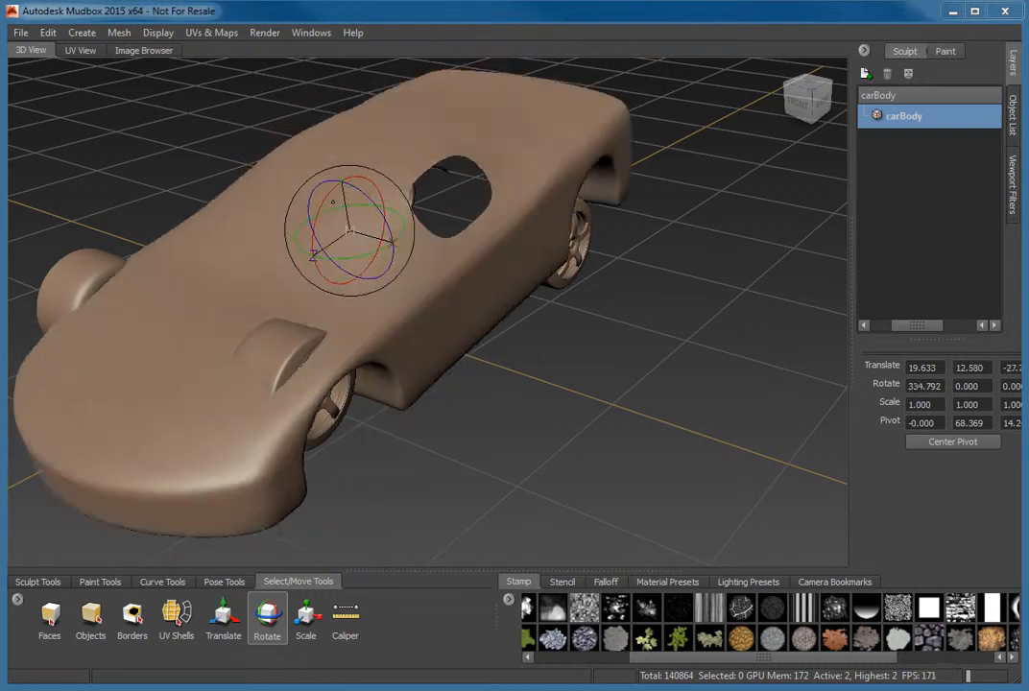
drag(350, 230, 384, 221)
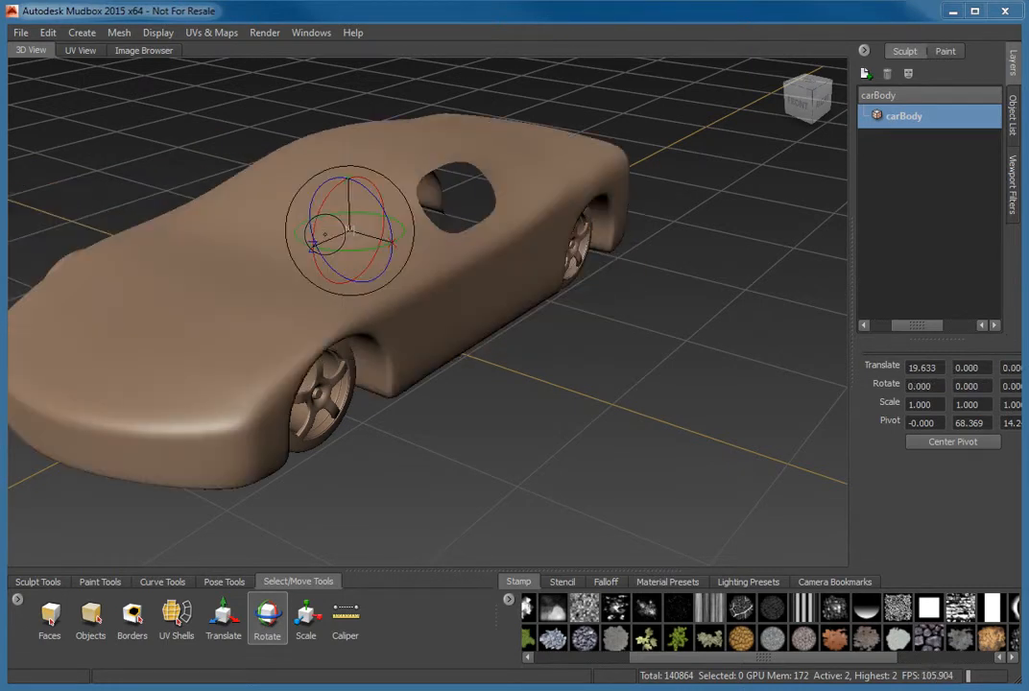
click(305, 621)
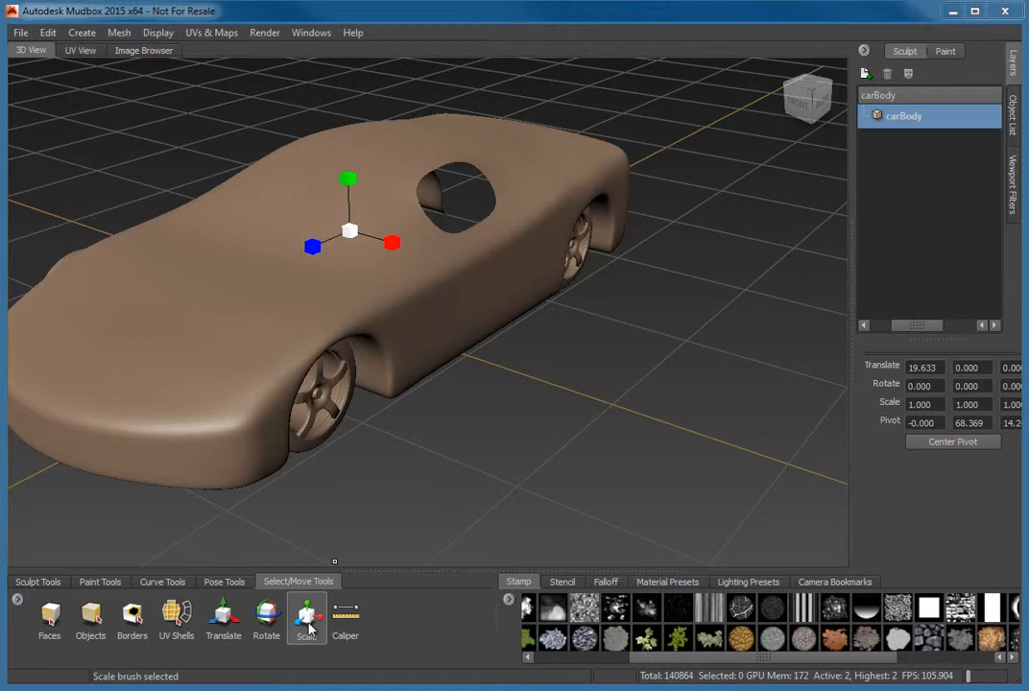
mouse_move(307, 625)
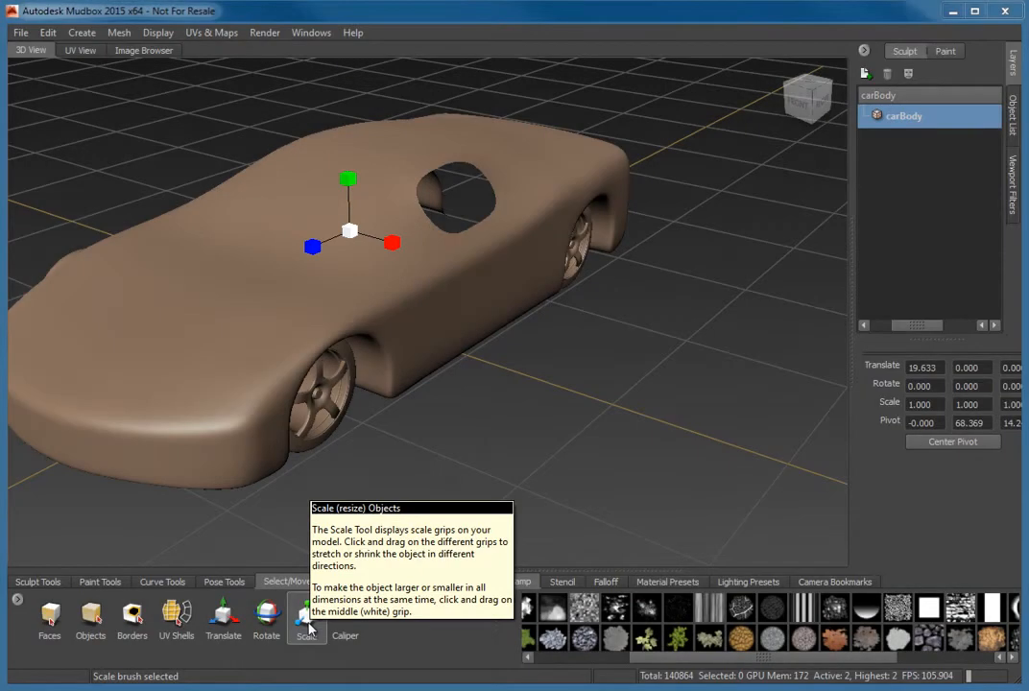
mouse_move(492, 431)
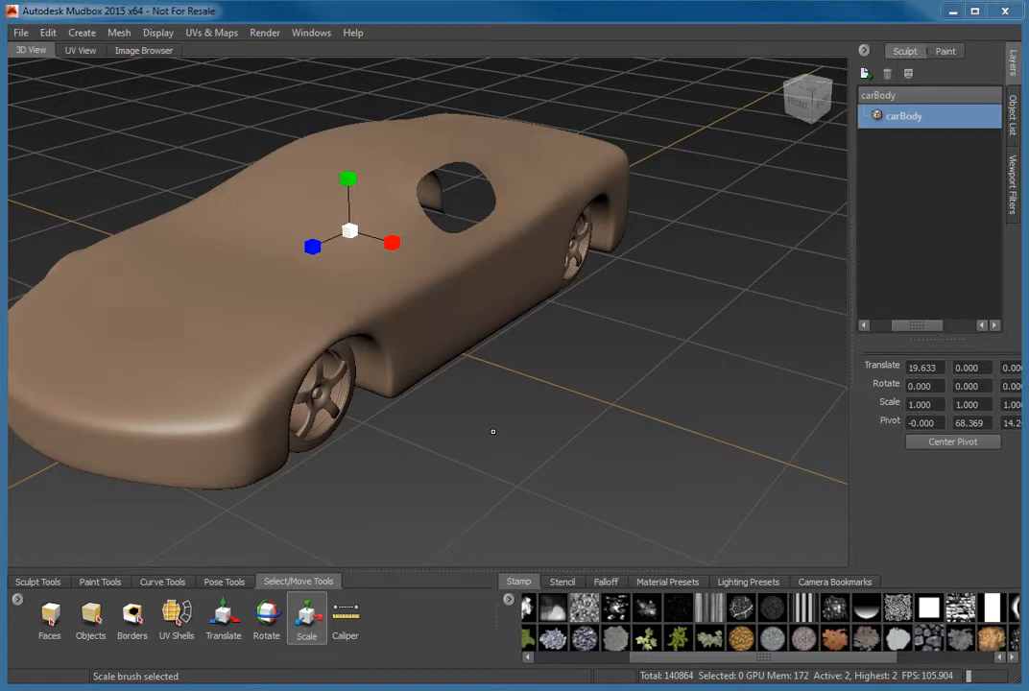
mouse_move(409, 243)
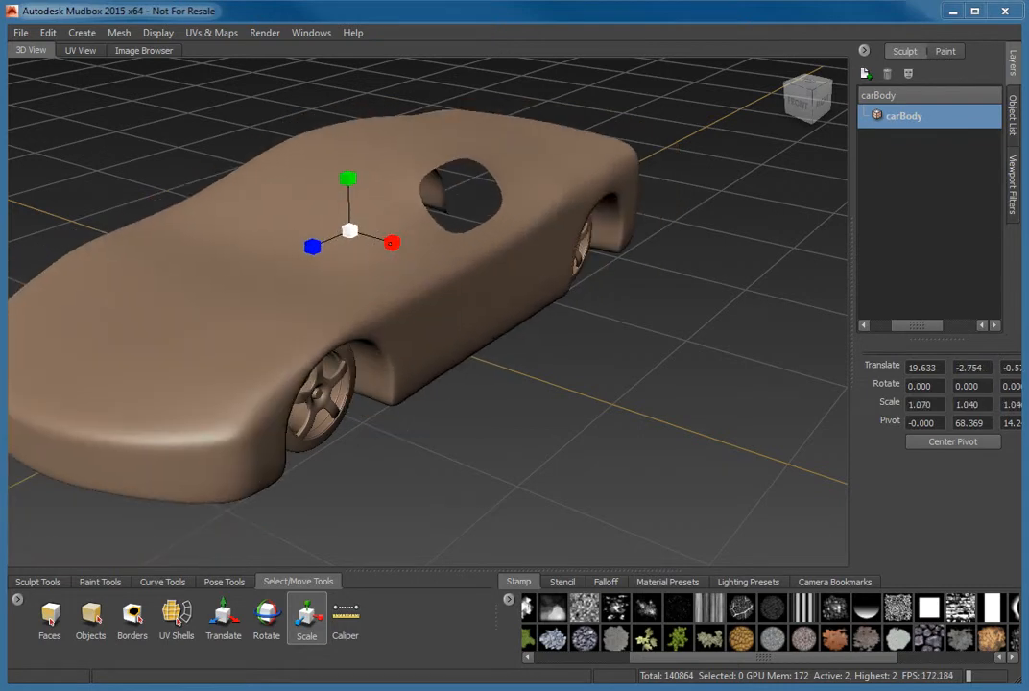
- Drag the scale grips to stretch the car body to about 1.07 by 1.04
drag(391, 243, 397, 244)
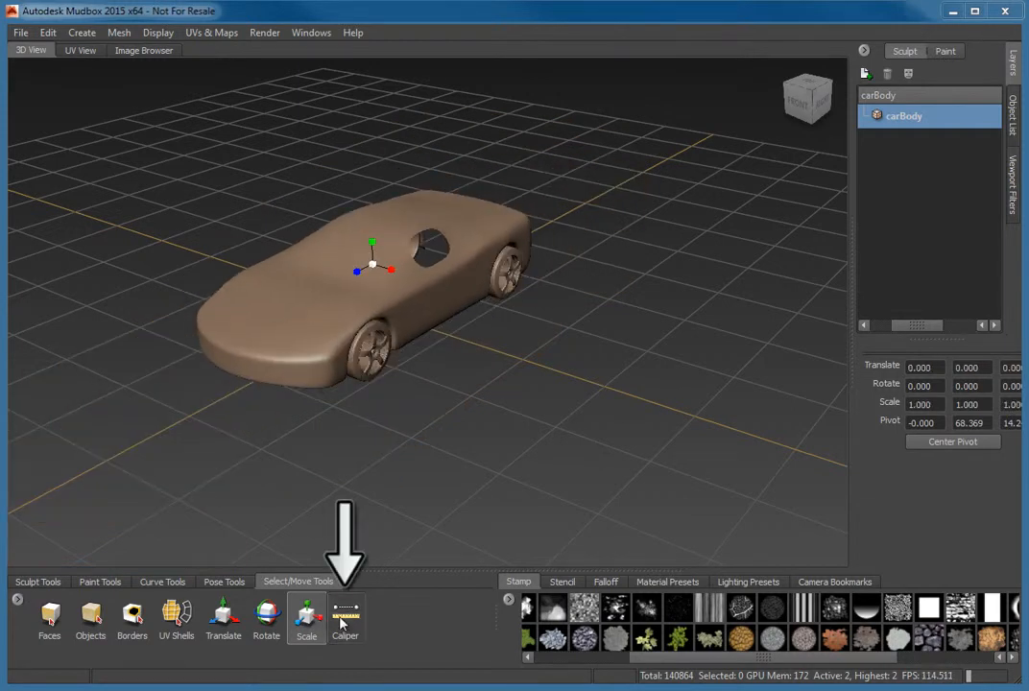
- Activate the Caliper distance-measuring tool from the Select/Move Tools tray
click(346, 619)
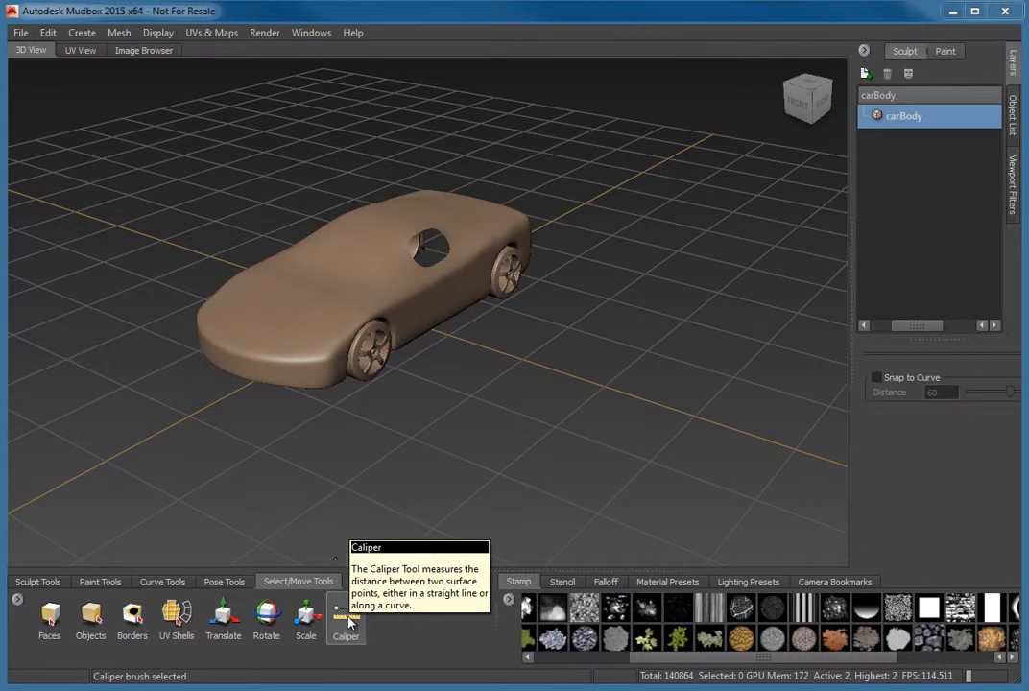
mouse_move(545, 375)
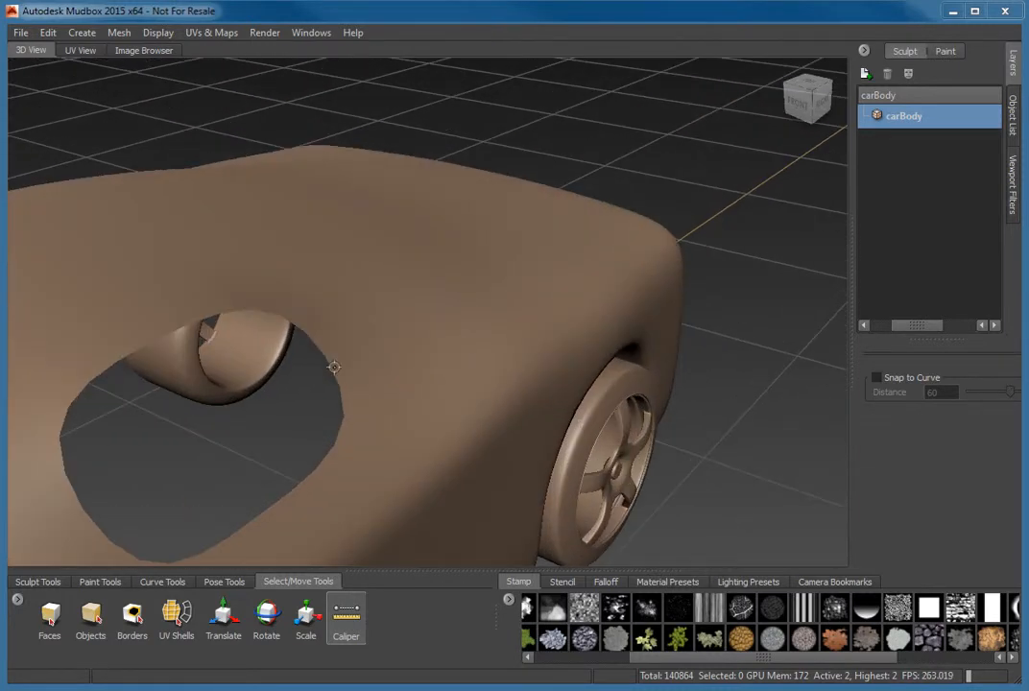
- Orbit to the car's side panel and place caliper points measuring 5.50
drag(332, 368, 379, 303)
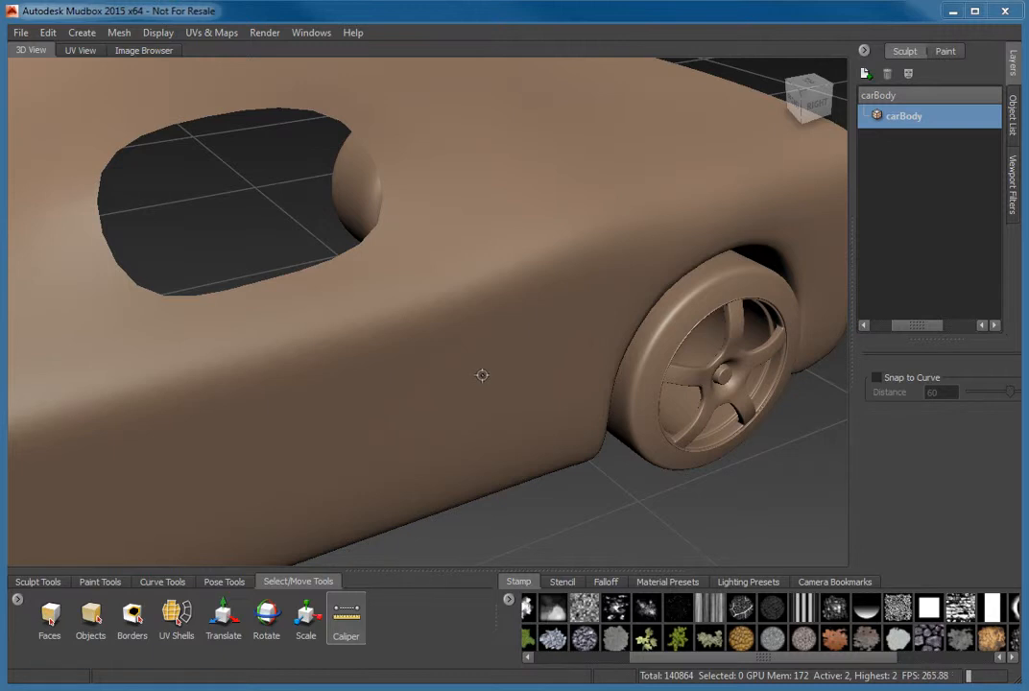
click(481, 375)
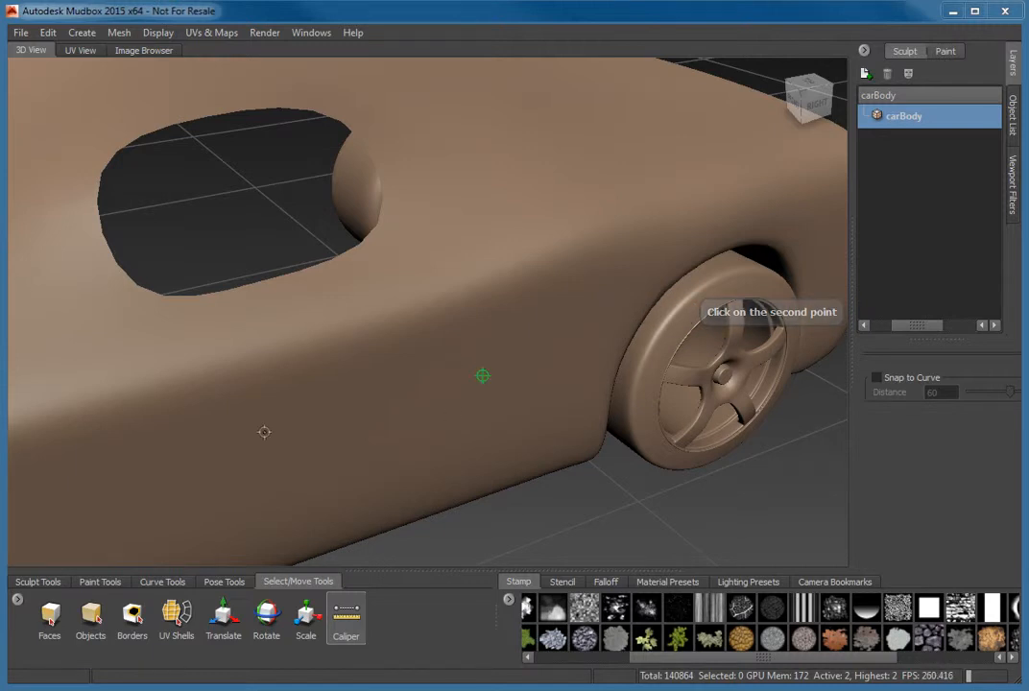
click(265, 432)
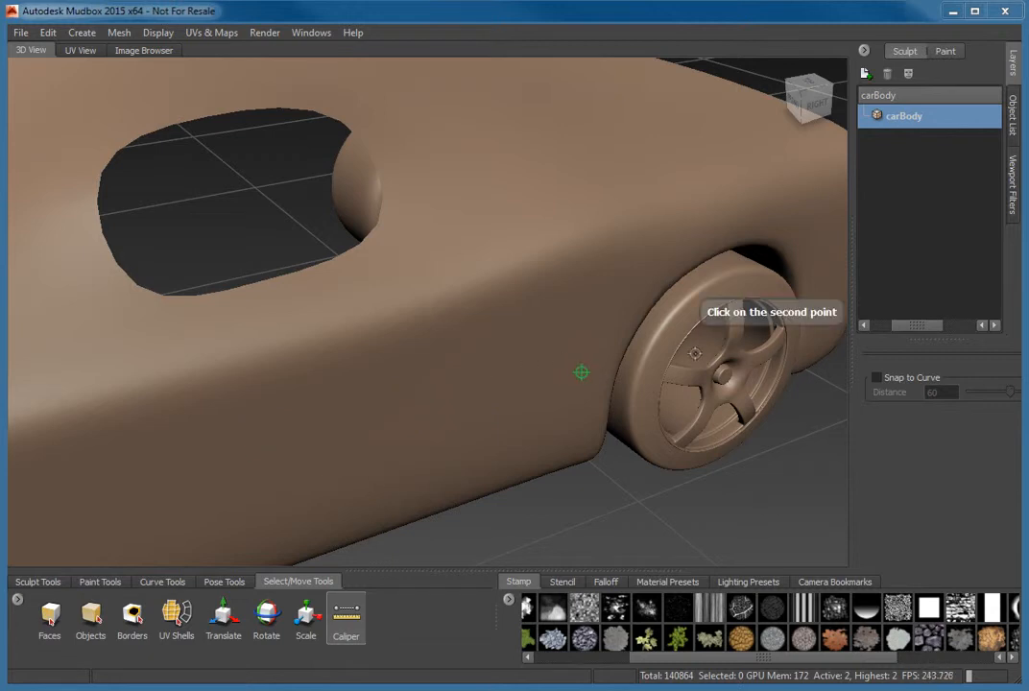
click(696, 359)
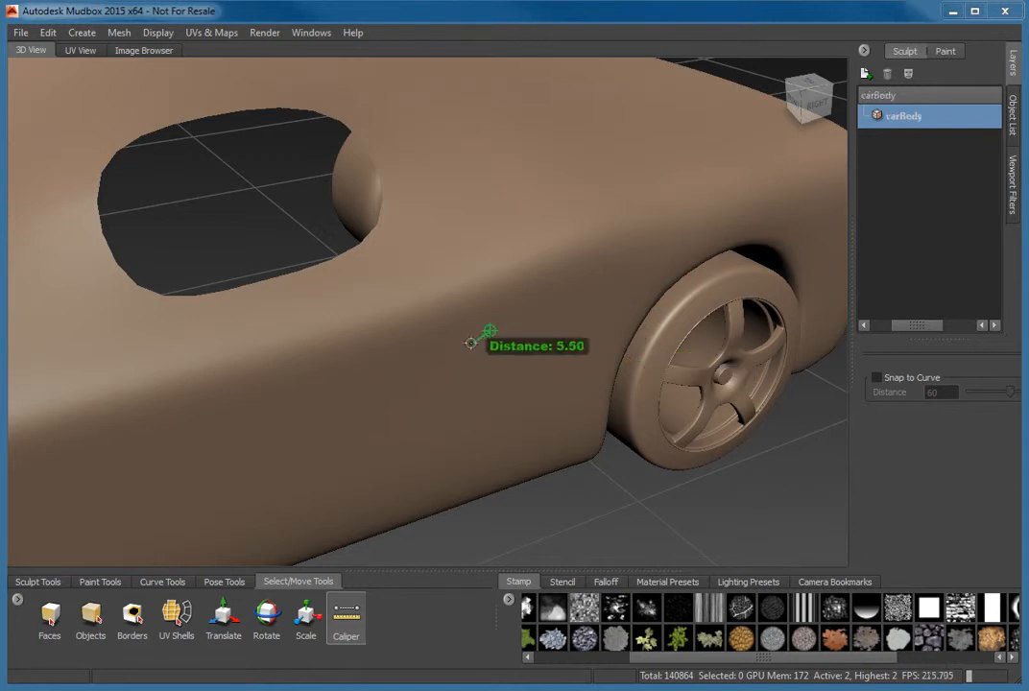
- Drag a caliper endpoint along the side panel to extend the distance to 89.07
drag(487, 336, 549, 306)
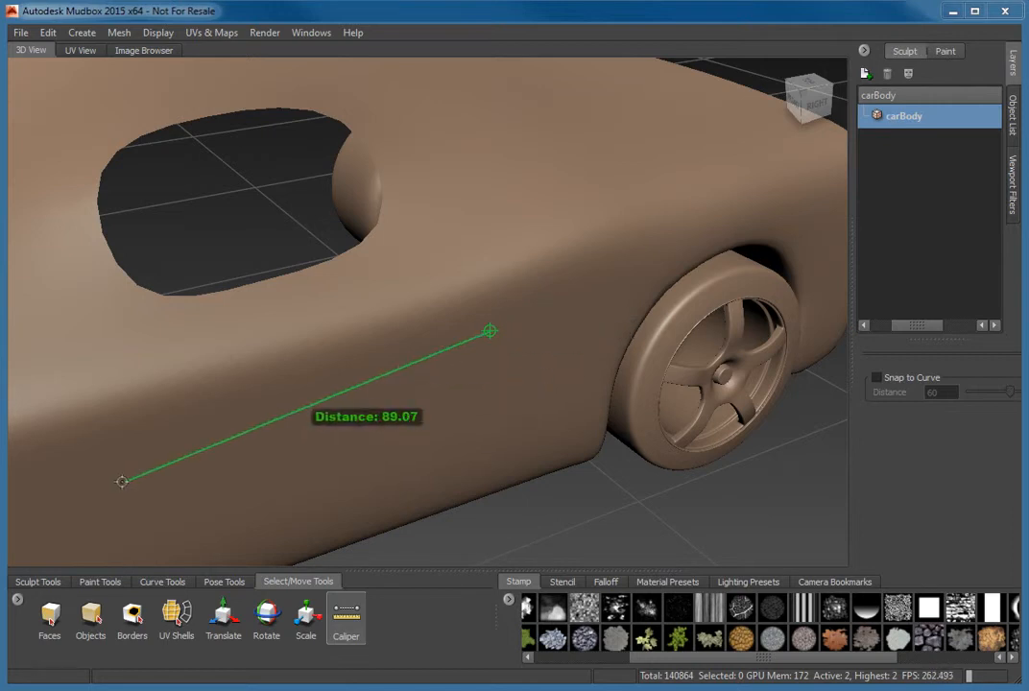
mouse_move(120, 482)
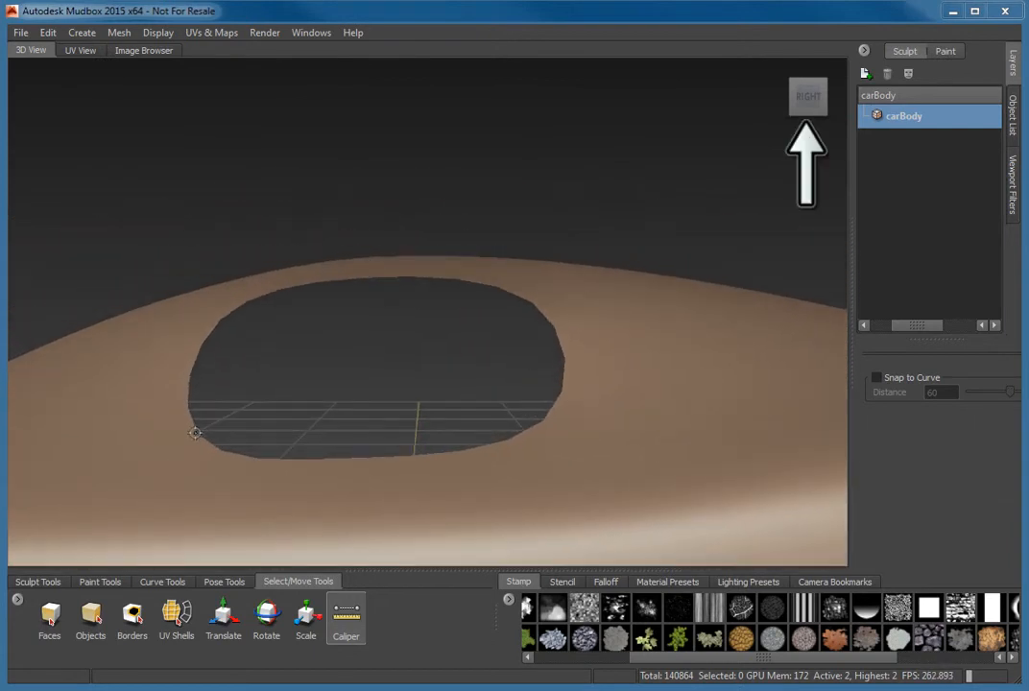
- Place Caliper points at the lower and upper edges of the window opening in Right view
click(193, 435)
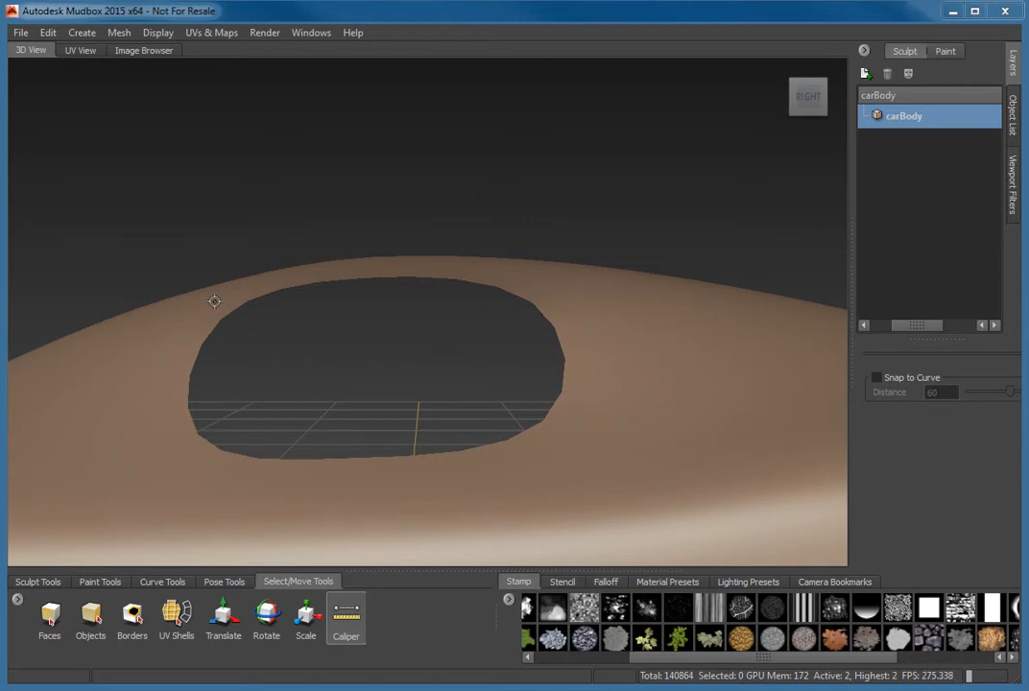
click(215, 302)
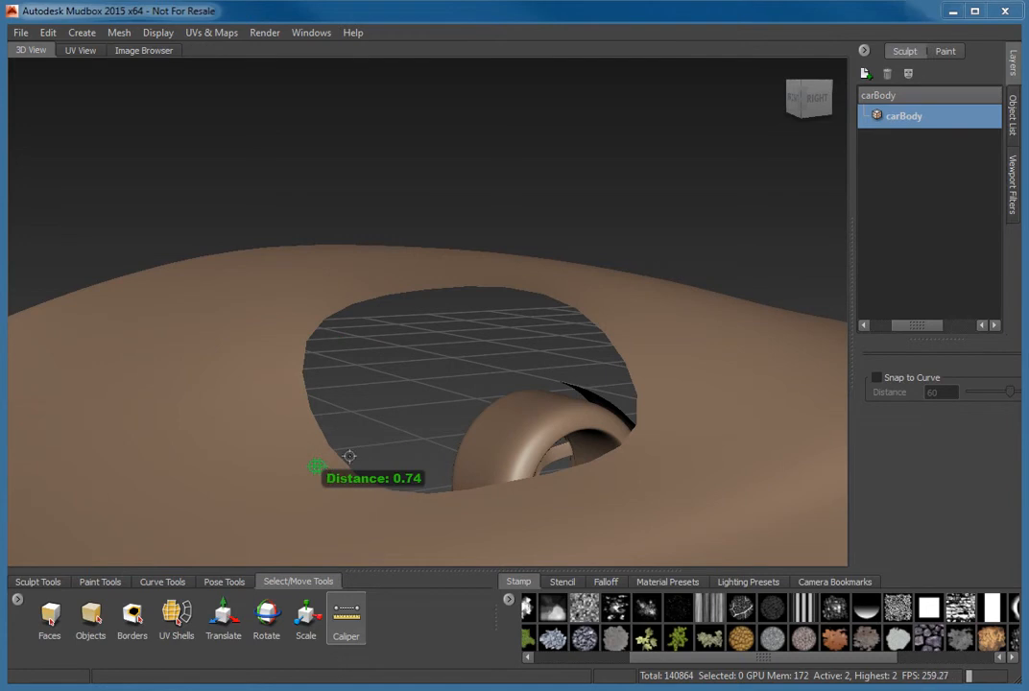
click(316, 466)
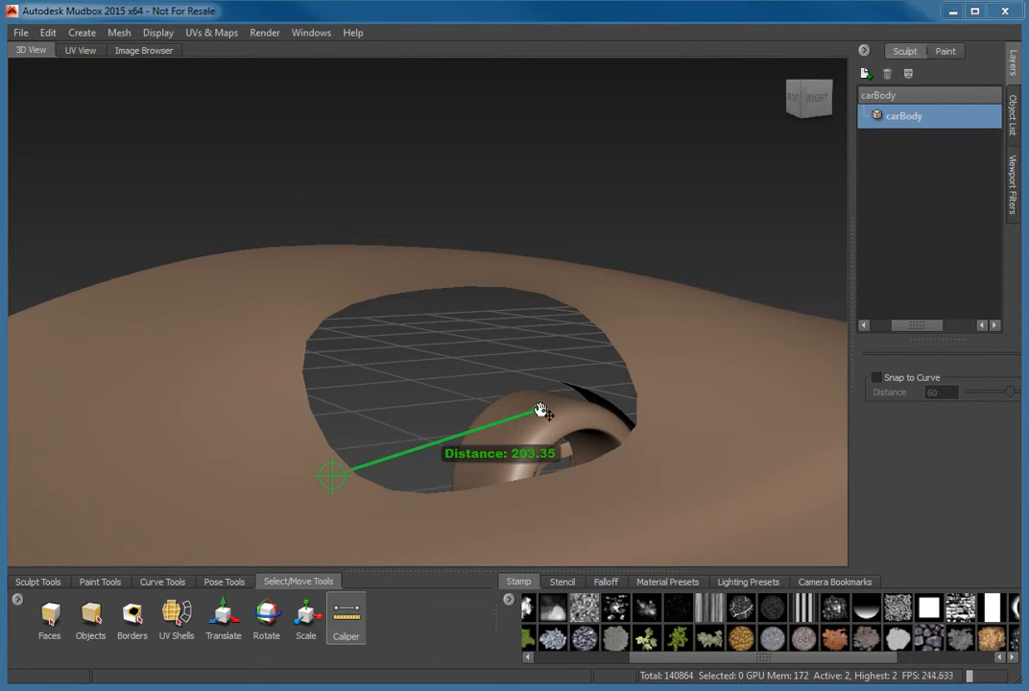
- Drag both caliper endpoints across the opening for a distance of about 62.35
drag(542, 409, 576, 376)
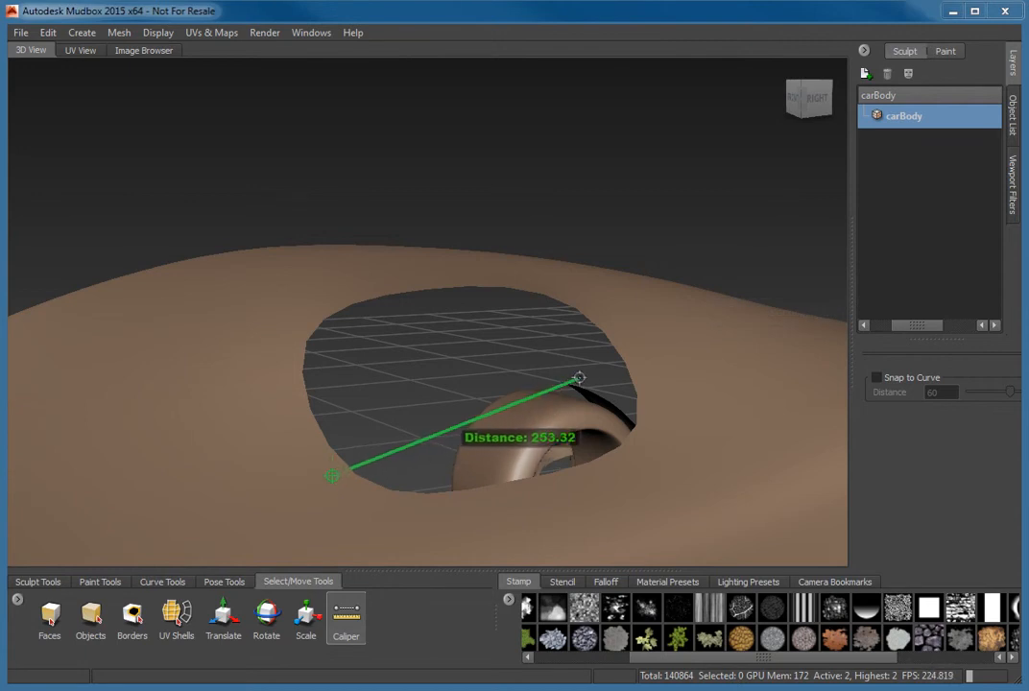
drag(575, 377, 638, 431)
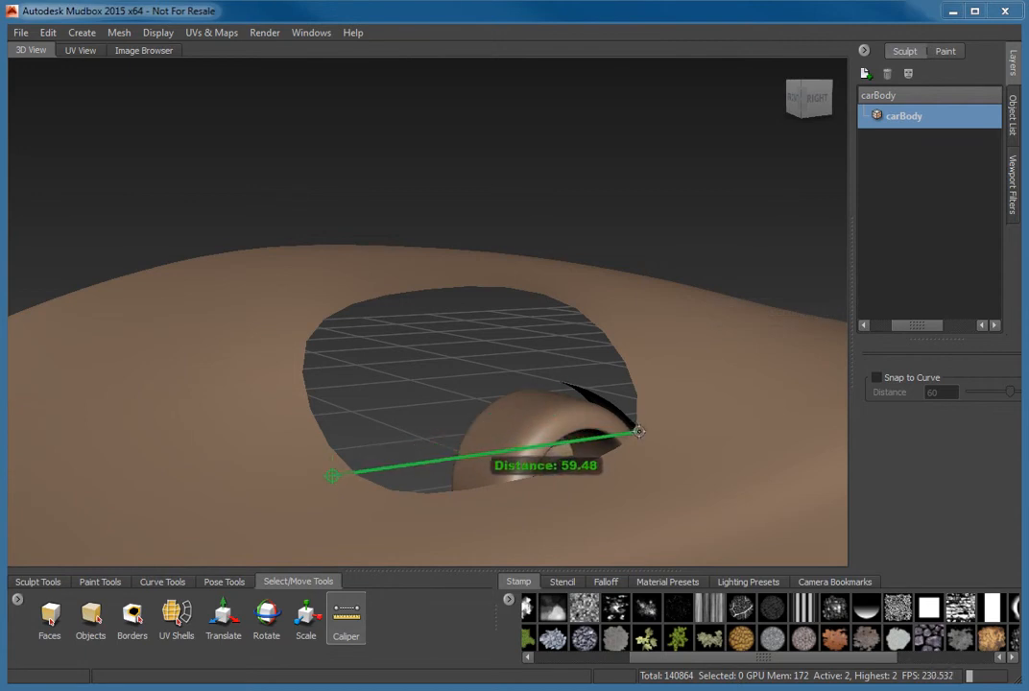
drag(331, 476, 299, 352)
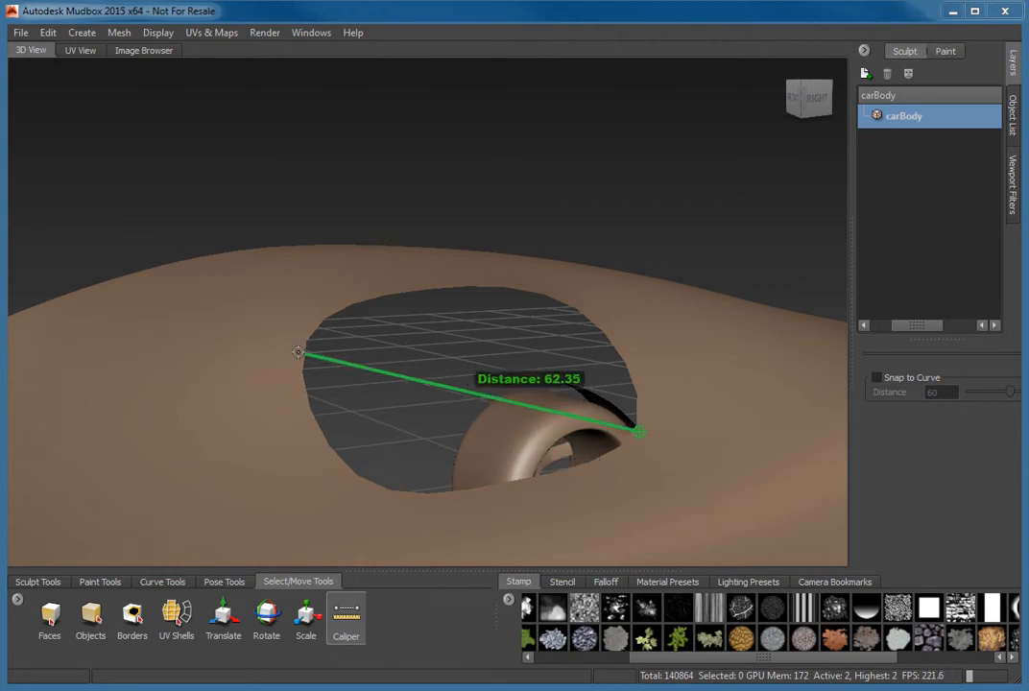
drag(297, 352, 307, 341)
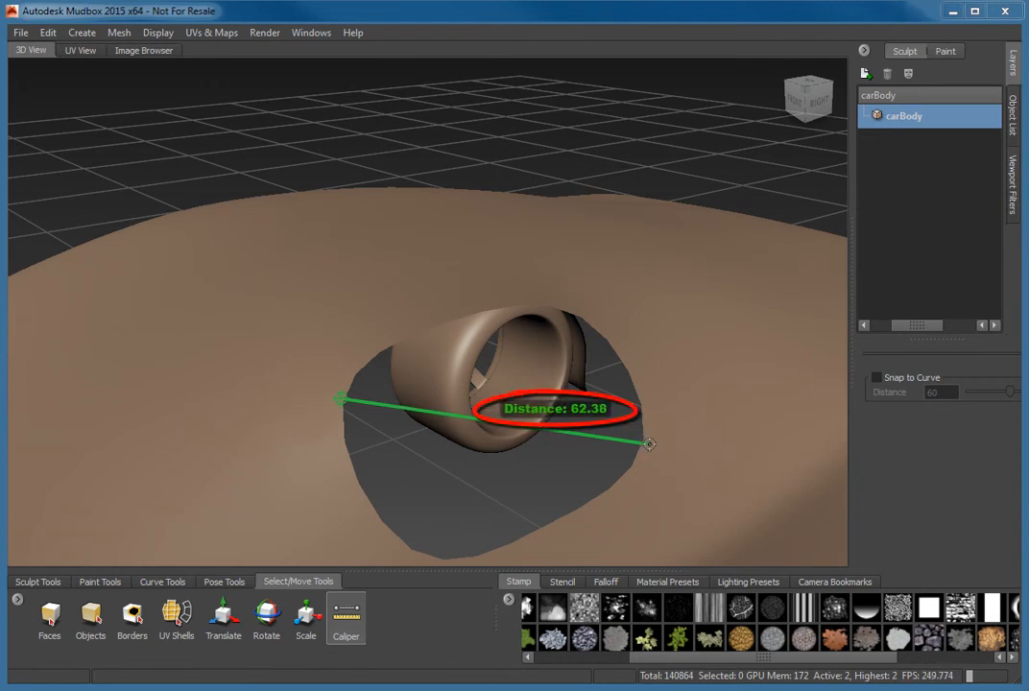
- Reposition the caliper endpoint across the opening so the measurement reads 219.74
drag(650, 444, 636, 442)
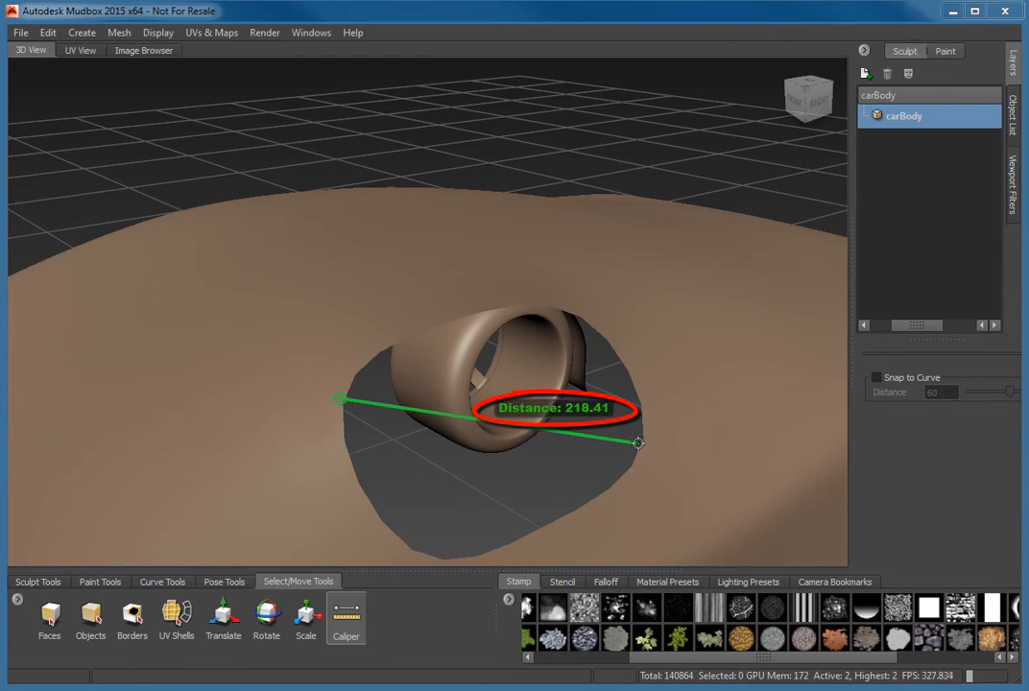
drag(636, 443, 650, 442)
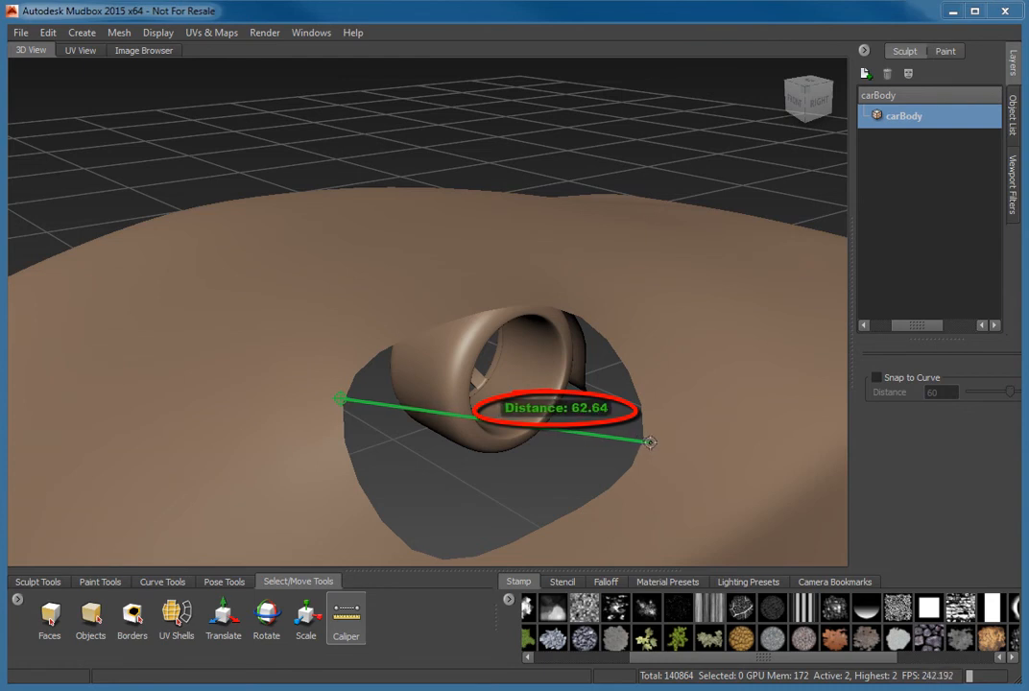
drag(649, 442, 636, 443)
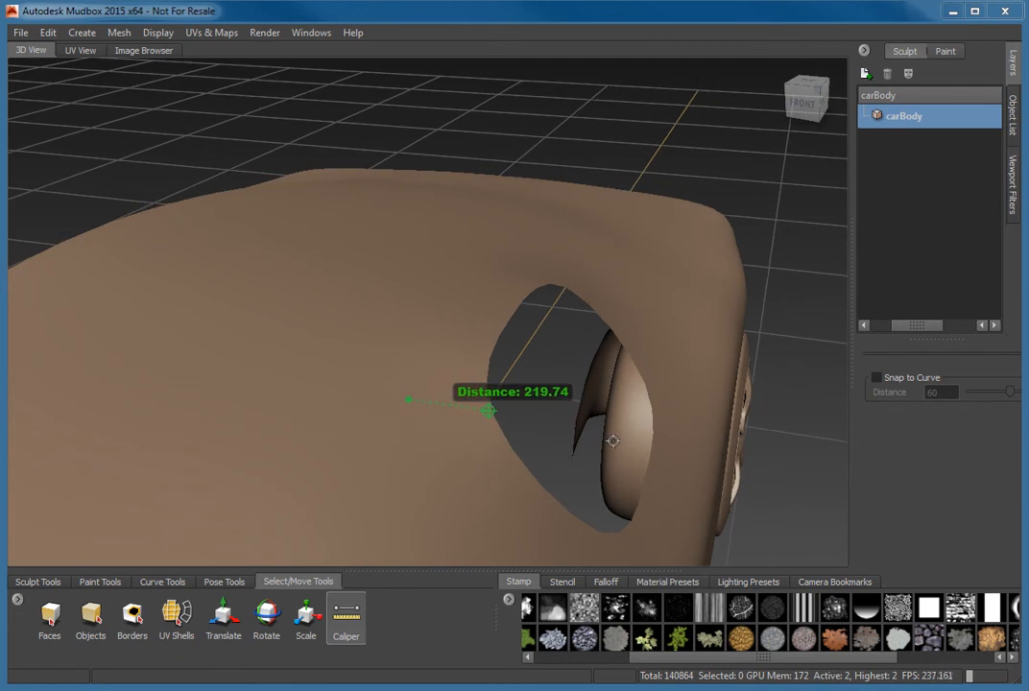
drag(612, 441, 549, 442)
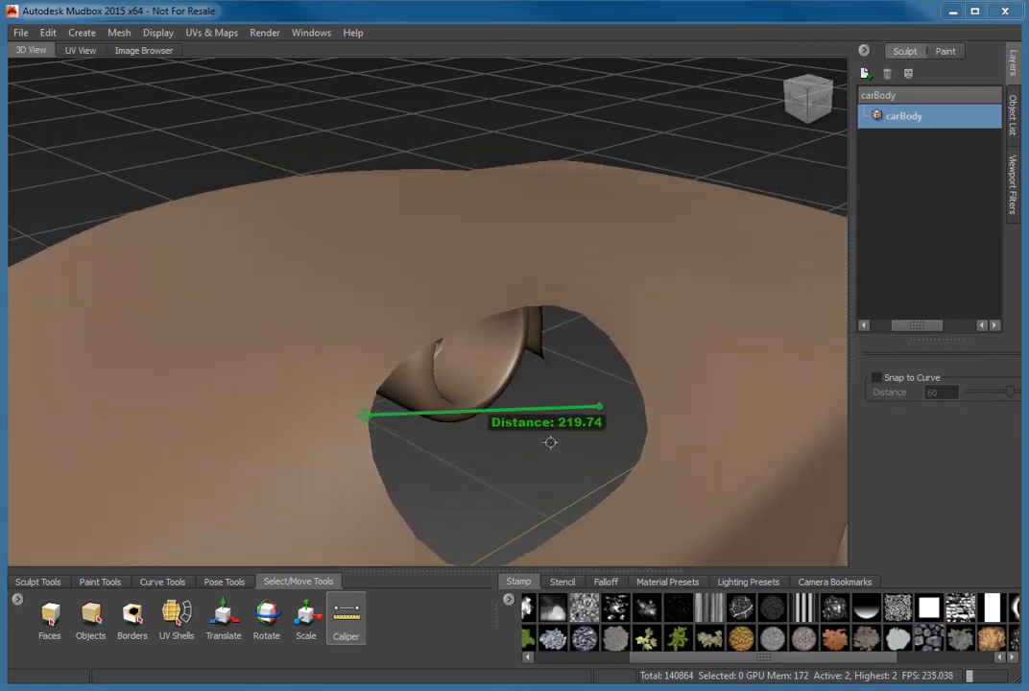
mouse_move(595, 403)
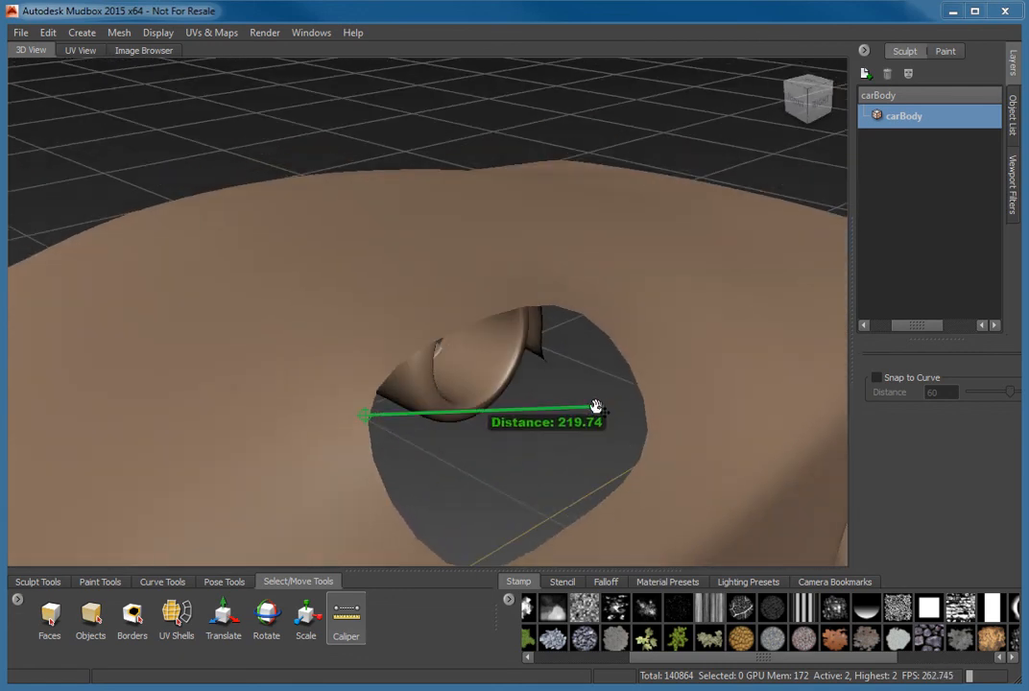